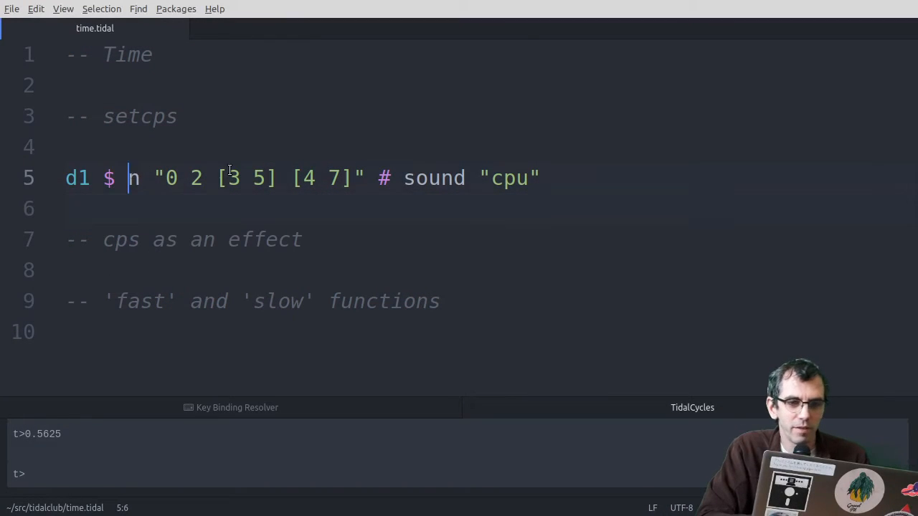
# Step: Write scratch lines 0.5625 and 135/60/4 beneath the d1 cpu pattern
pyautogui.click(128, 240)
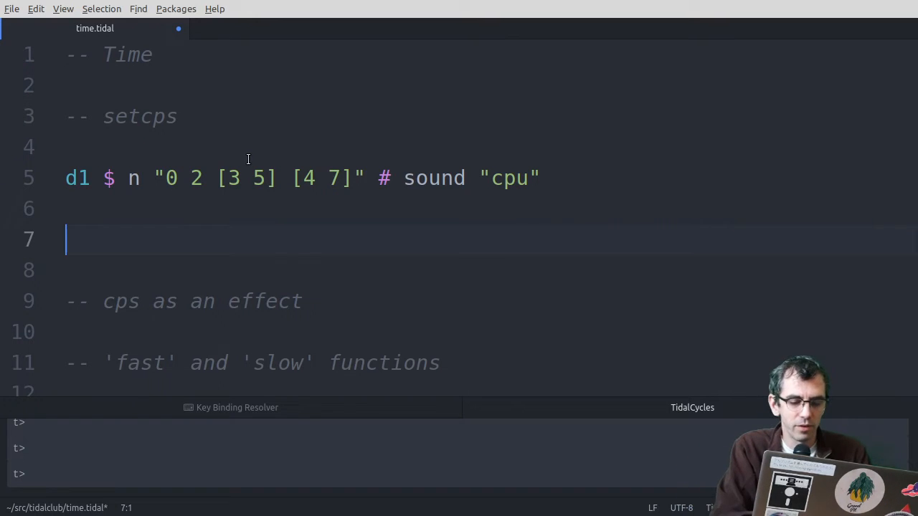
pyautogui.write('0.')
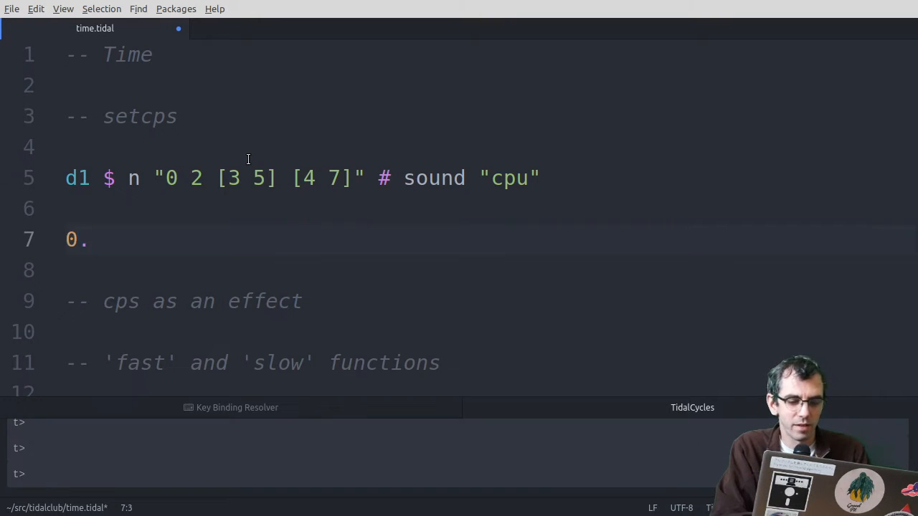
pyautogui.write('56')
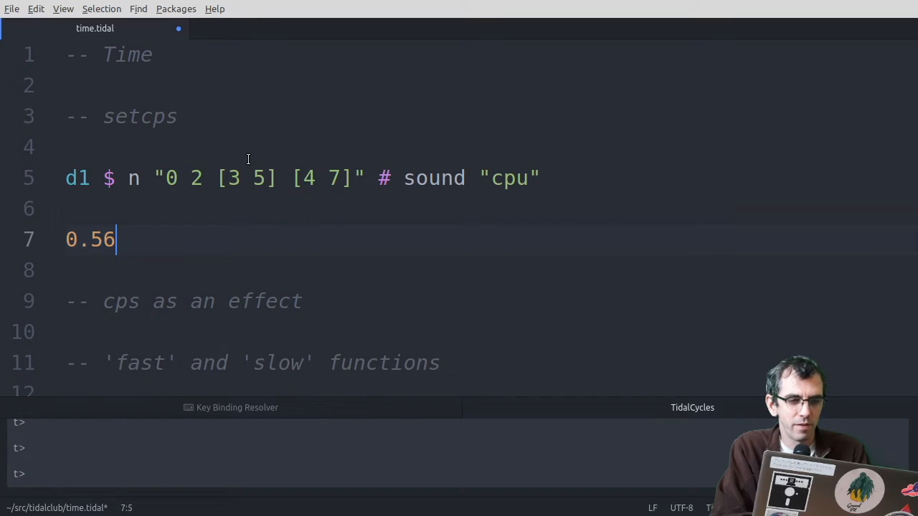
pyautogui.write('25')
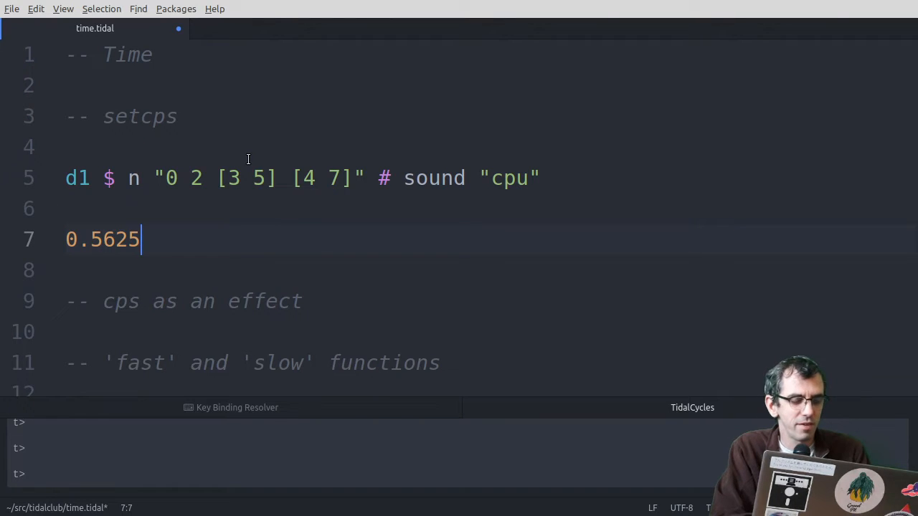
pyautogui.write('13')
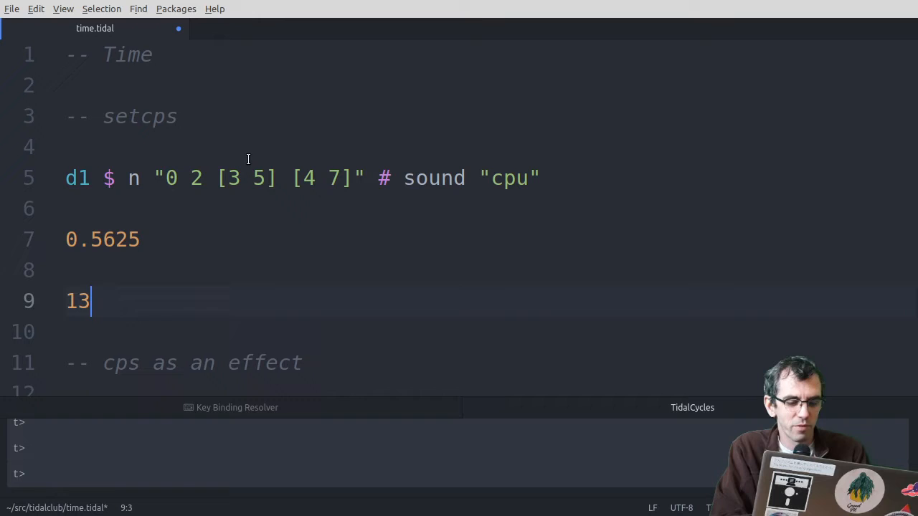
pyautogui.write('/60/4')
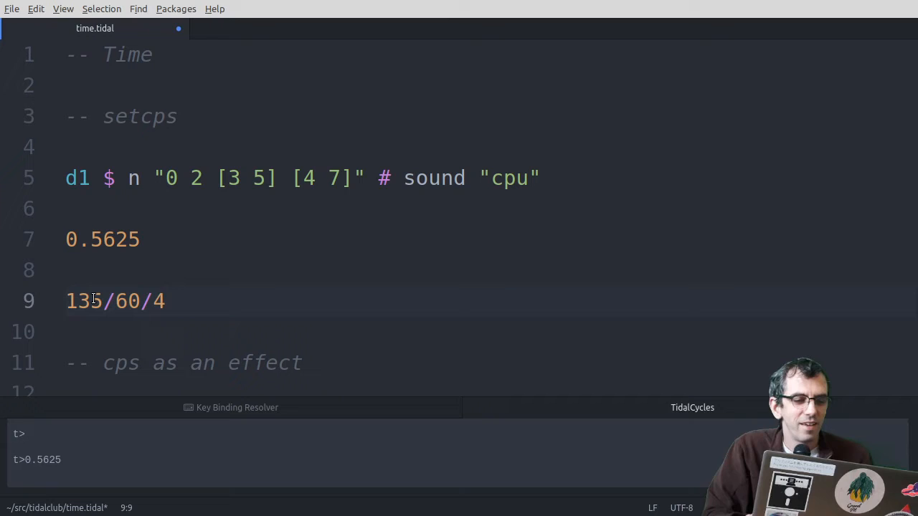
# Step: Replace the 0.5625 scratch value with 1, then clear both scratch lines under d1
pyautogui.click(104, 238)
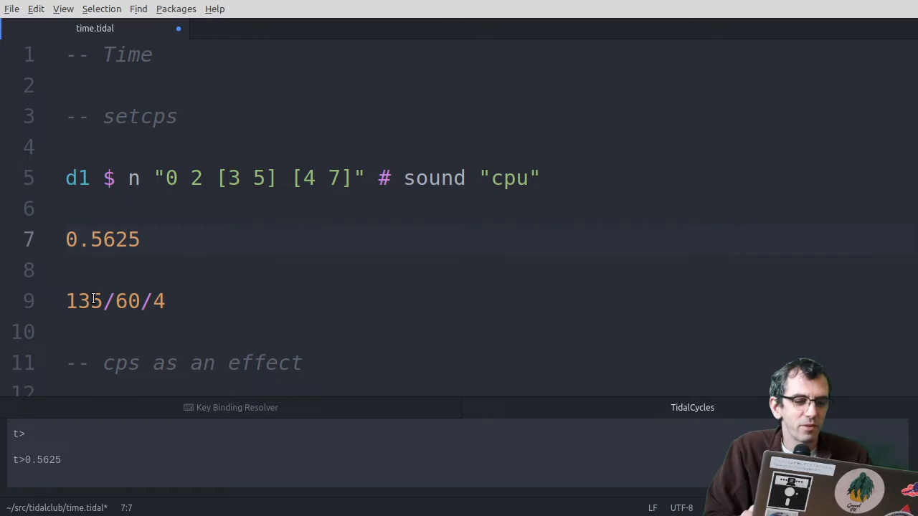
pyautogui.doubleClick(104, 240)
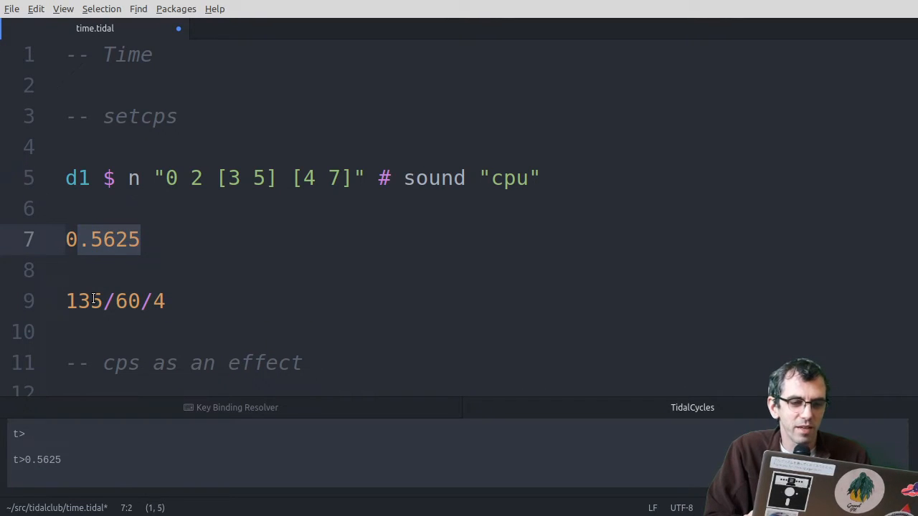
pyautogui.write('1')
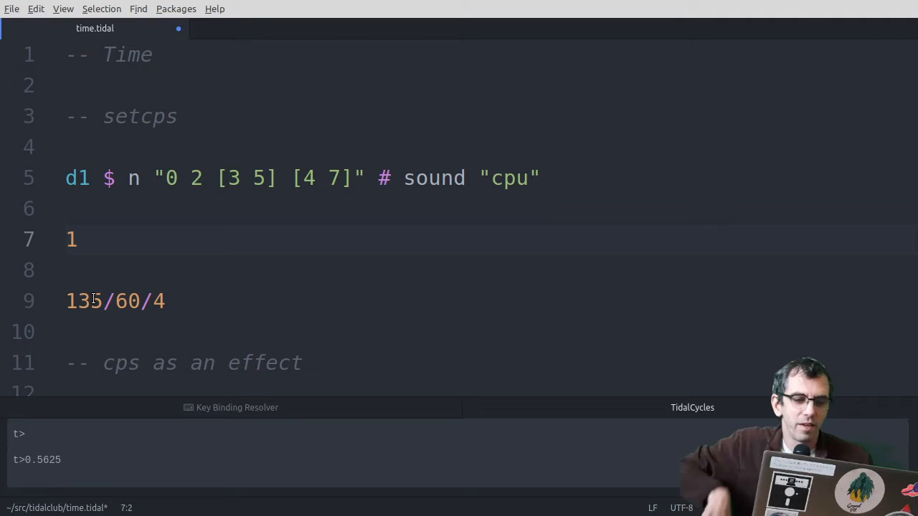
pyautogui.click(69, 302)
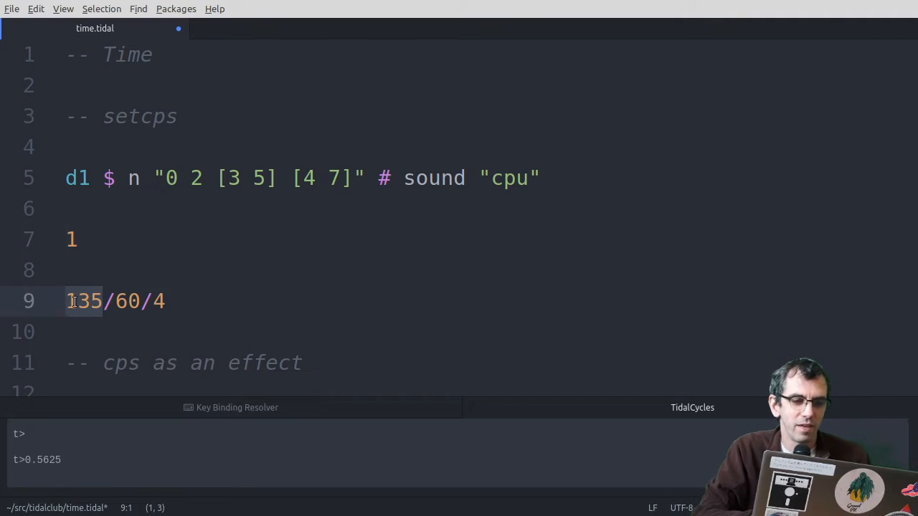
pyautogui.click(106, 240)
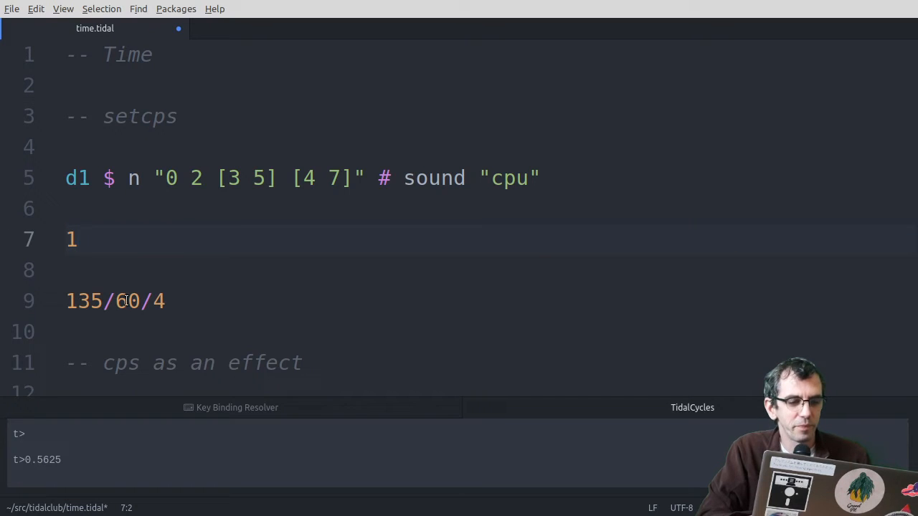
pyautogui.click(75, 239)
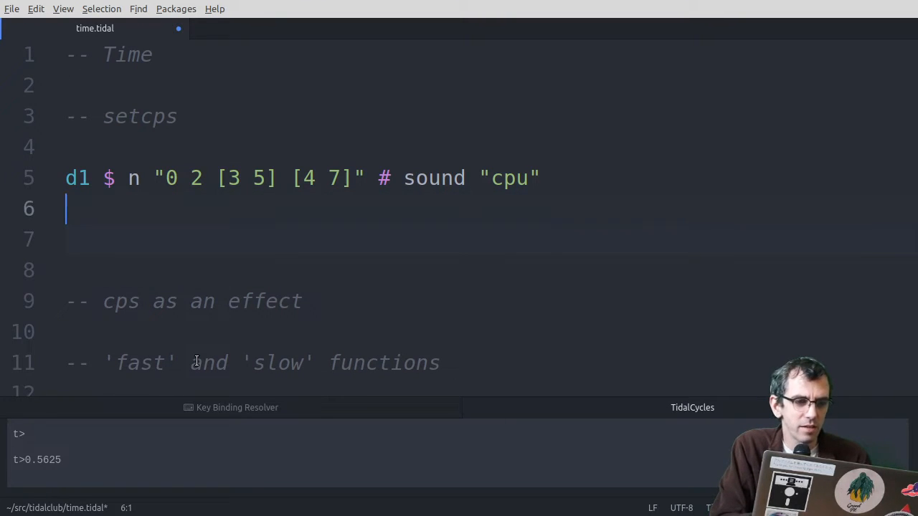
# Step: Add a setcps line under d1, trying tempos 0.7, 0.8, 0.43 and settling on 0.6
pyautogui.write('set')
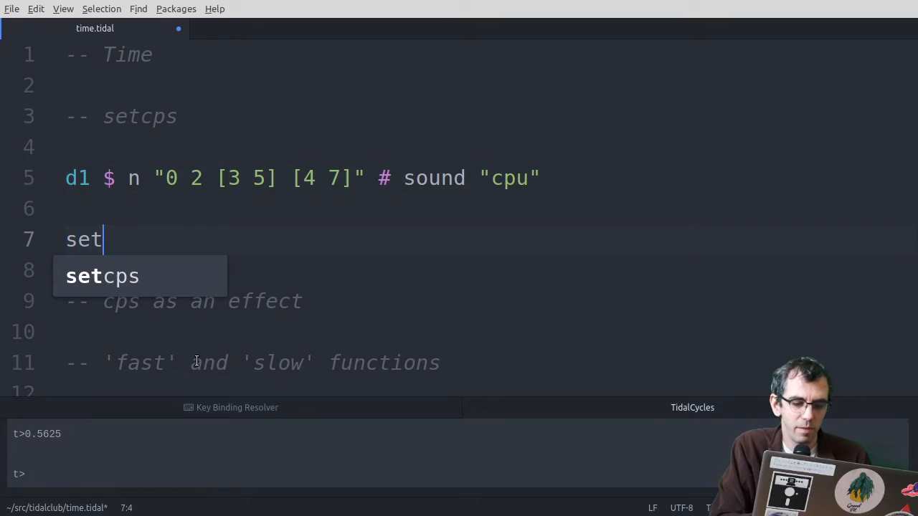
pyautogui.write('cps 0.7')
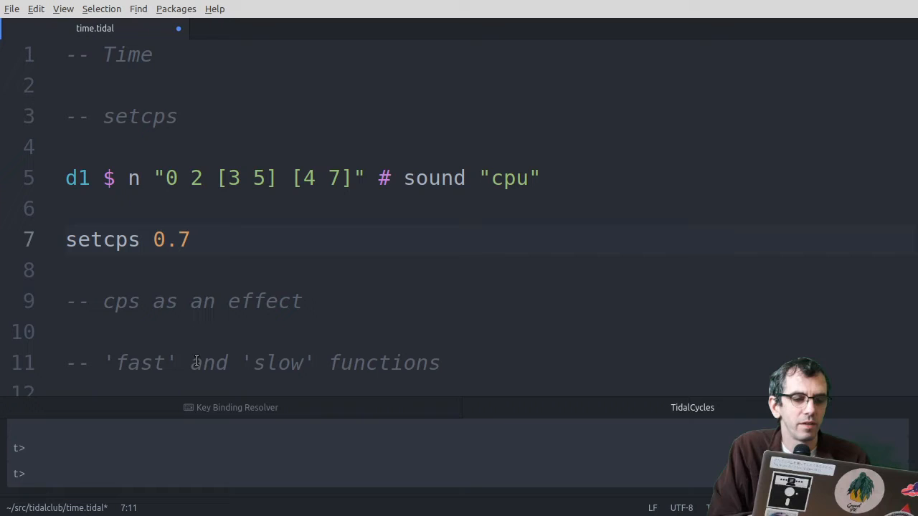
pyautogui.write('8')
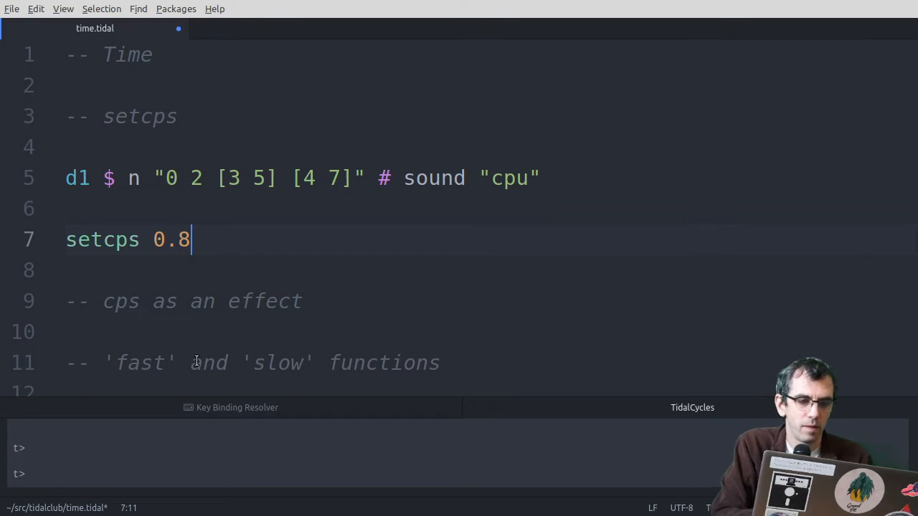
pyautogui.press('BackSpace')
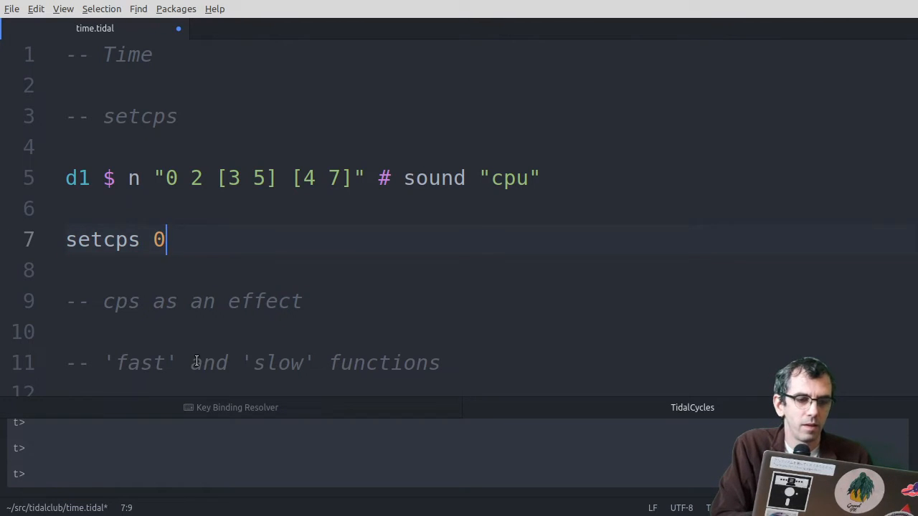
pyautogui.write('8')
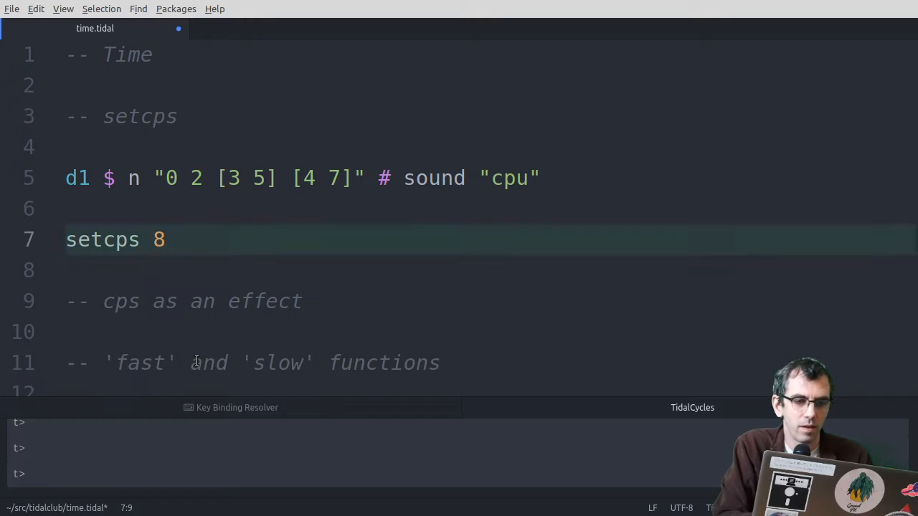
pyautogui.write('0.4')
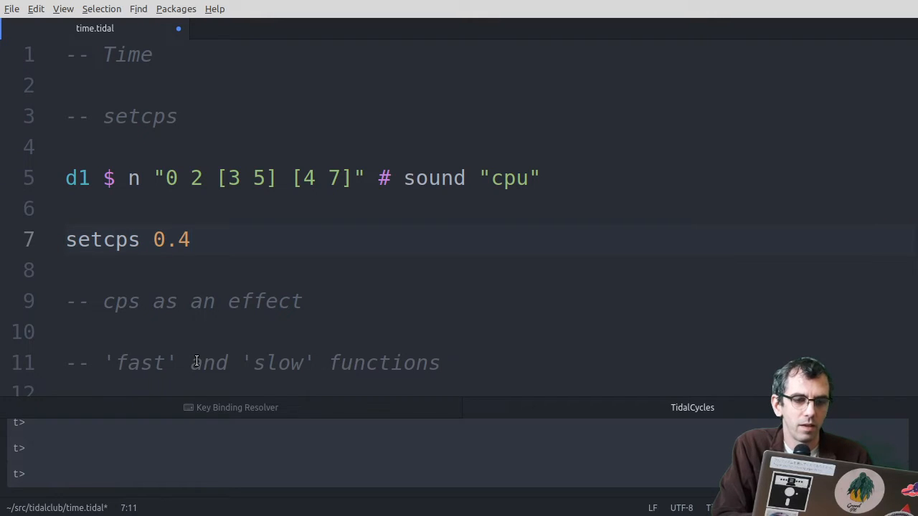
pyautogui.write('3')
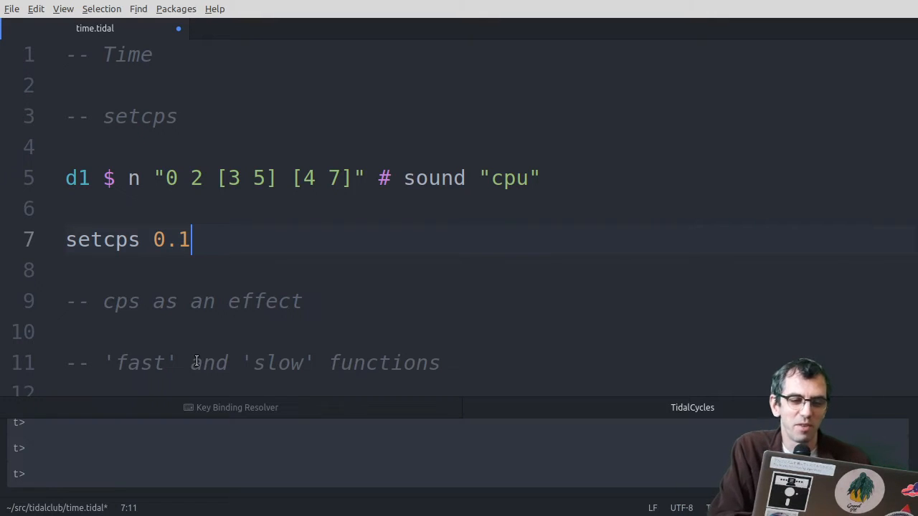
pyautogui.write('6')
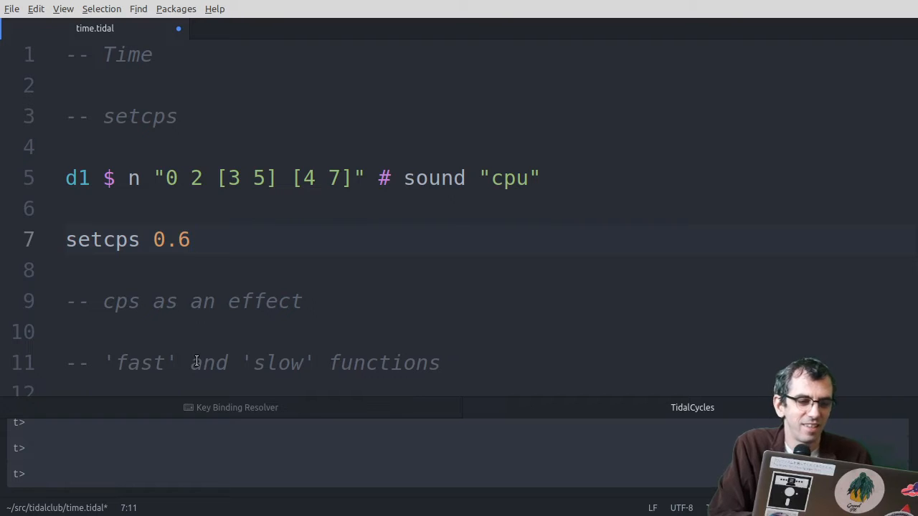
# Step: Silence all patterns with hush and remove the line again
pyautogui.write('hush')
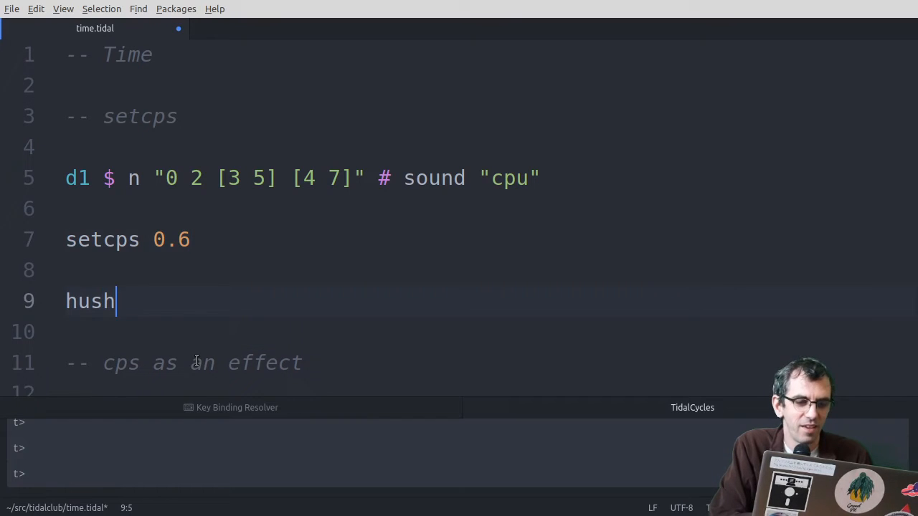
pyautogui.press('ctrl+shift+k')
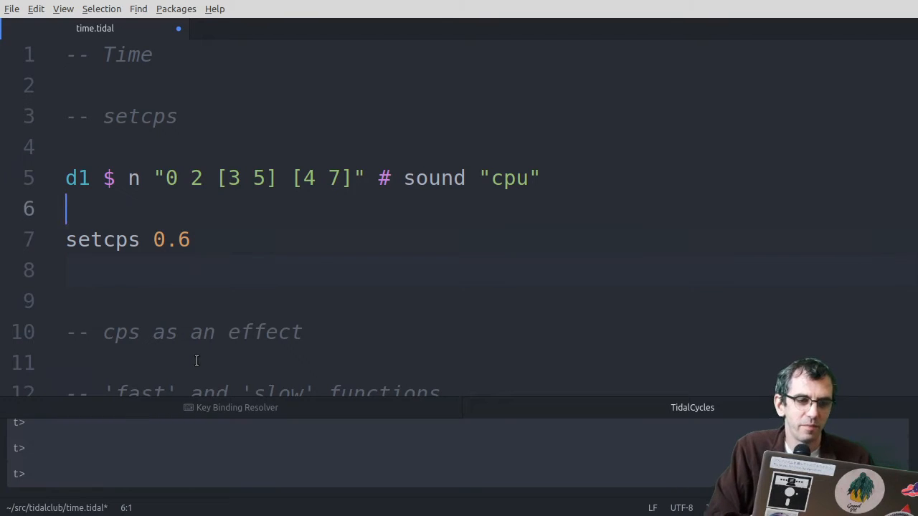
# Step: Write a d2 pattern on sound "cpu2" with notes "0(3,8) 8*8"
pyautogui.write('d2 $')
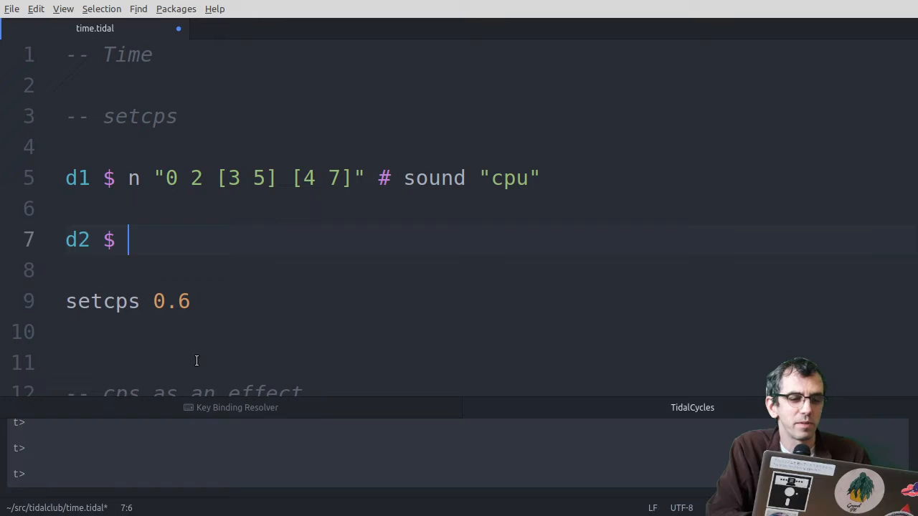
pyautogui.write('sound ""')
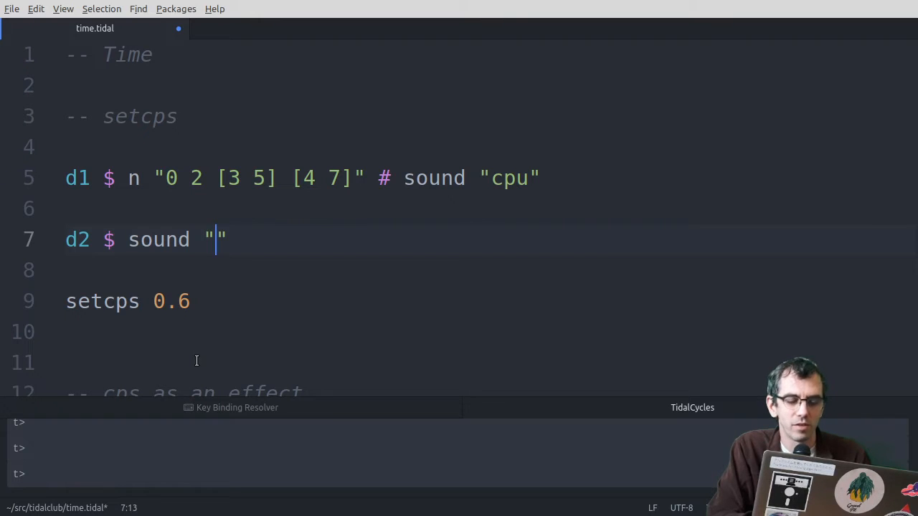
pyautogui.write('cpu2')
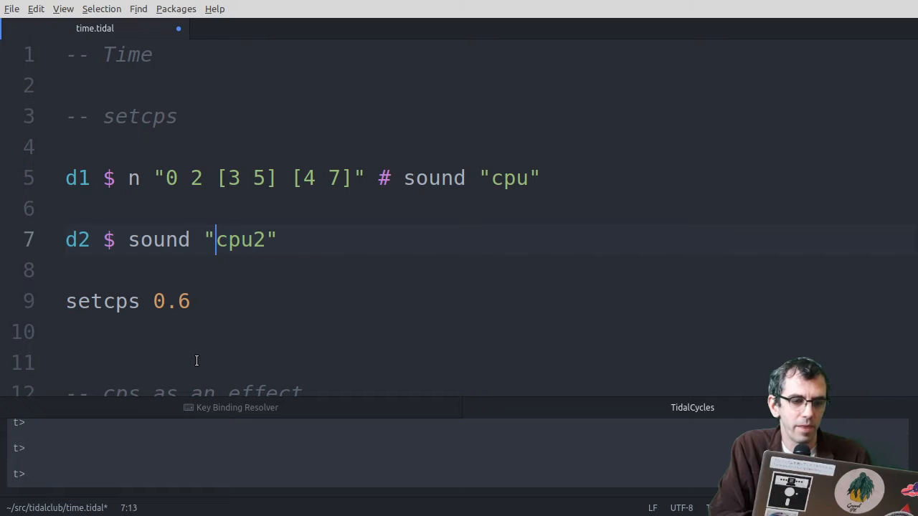
pyautogui.write('n "" #')
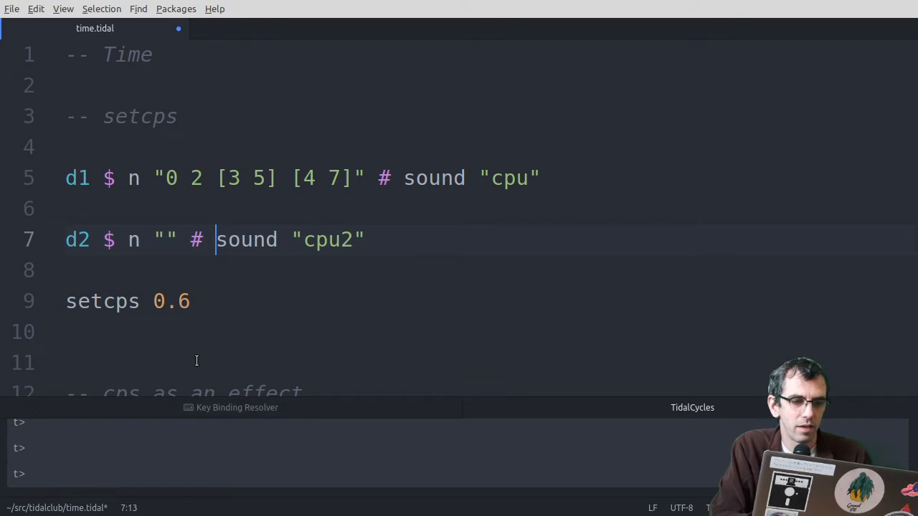
pyautogui.write('0(3.8)')
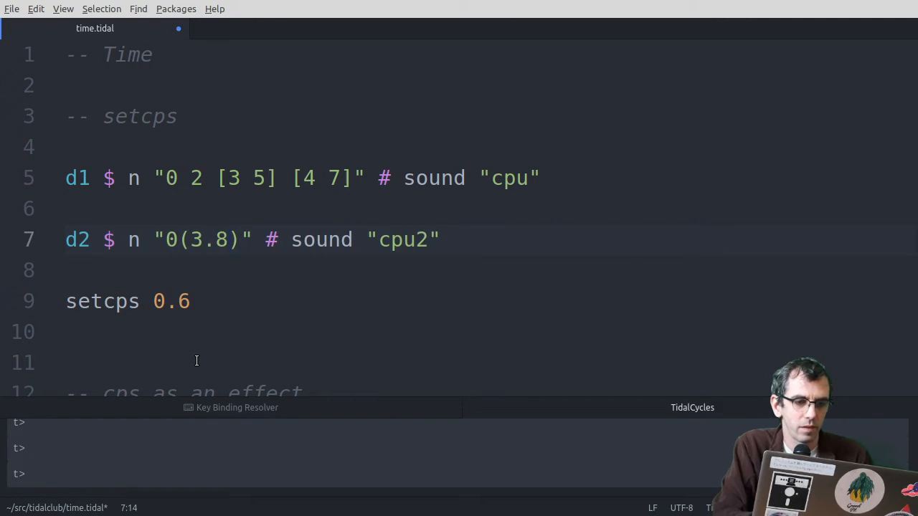
pyautogui.write(',')
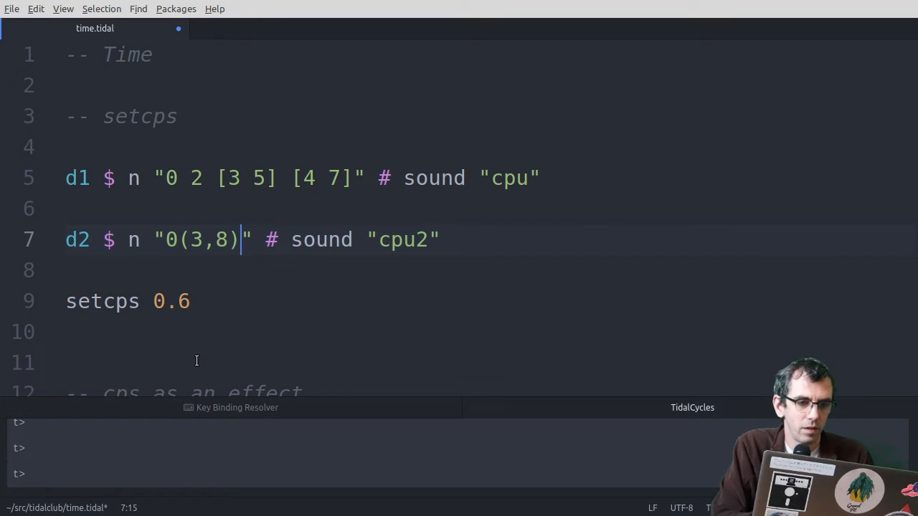
pyautogui.write('8*8')
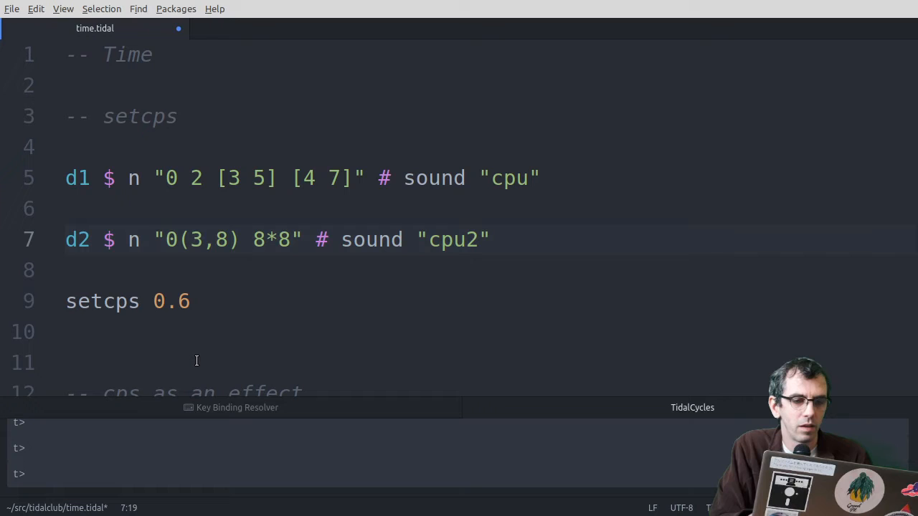
# Step: Adjust the global setcps value, ending at 0.3, and evaluate it
pyautogui.click(289, 178)
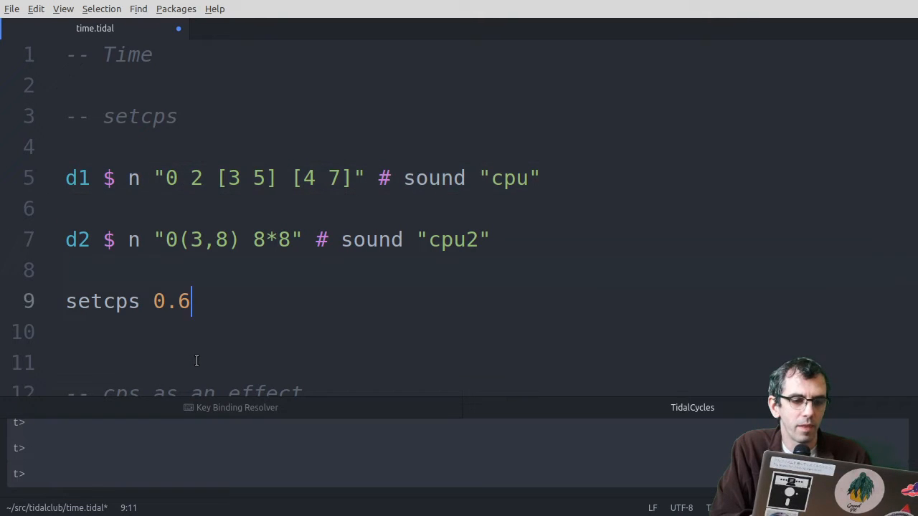
pyautogui.press('BackSpace')
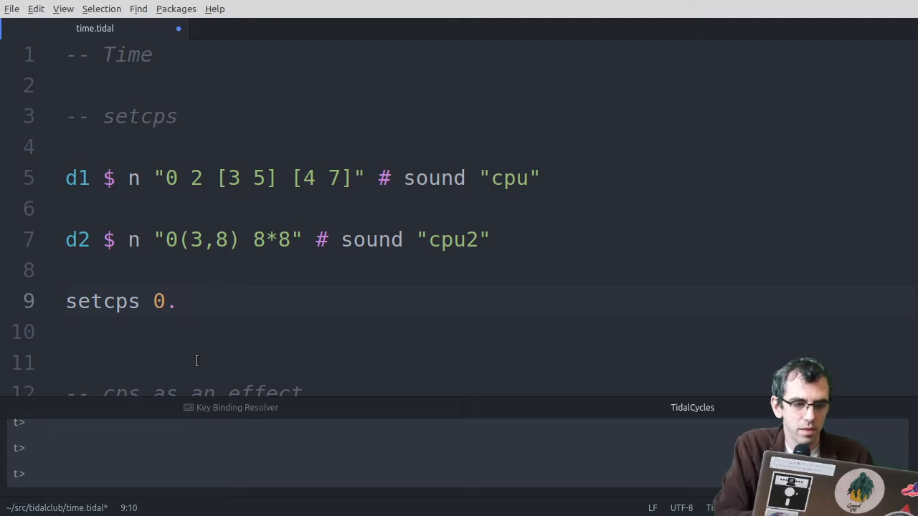
pyautogui.write('8')
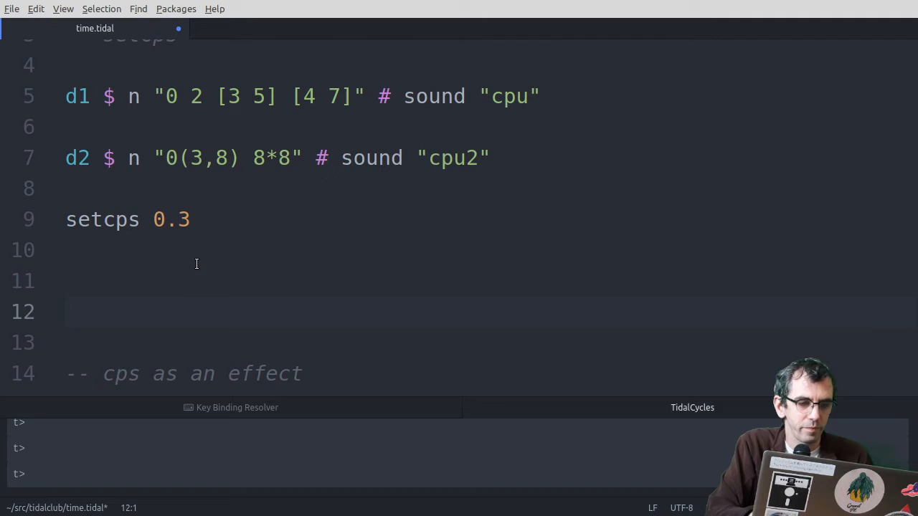
pyautogui.write('h')
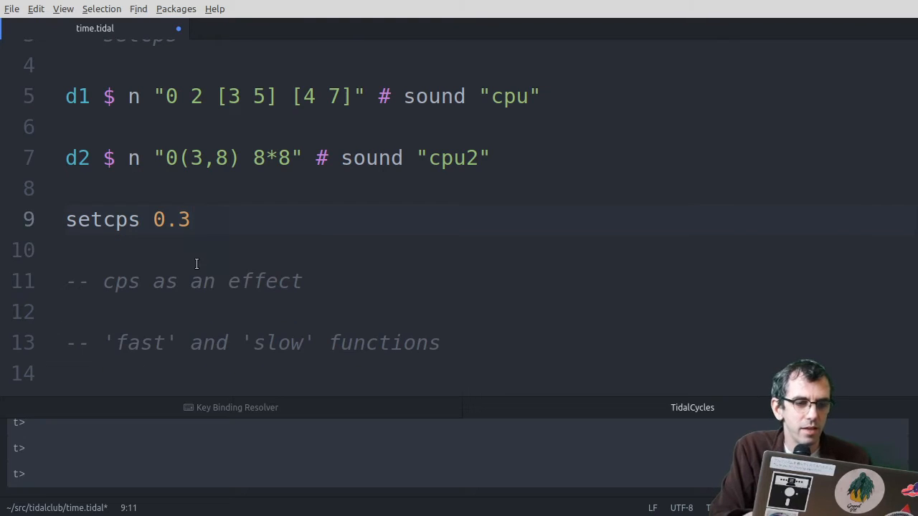
# Step: Add a # squiz 5 effect to d2, set setcps back to 0.6, and hush
pyautogui.click(66, 188)
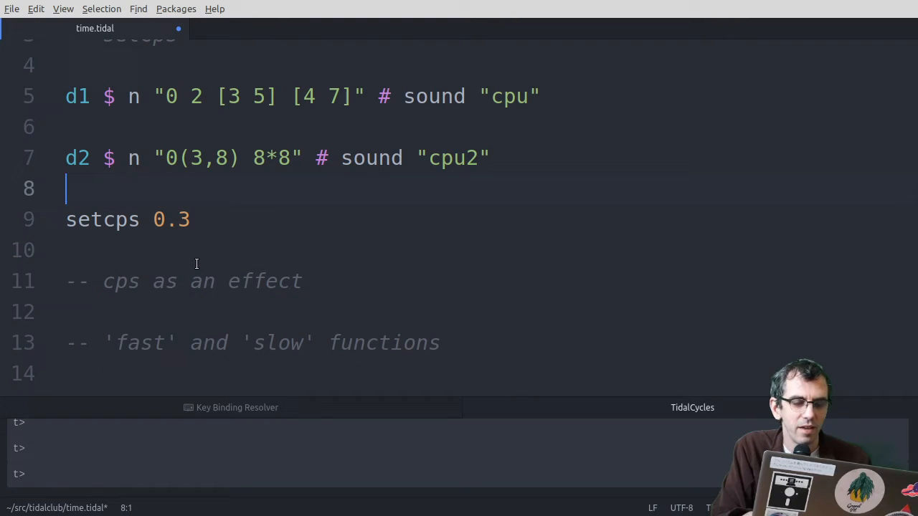
pyautogui.write('# squi')
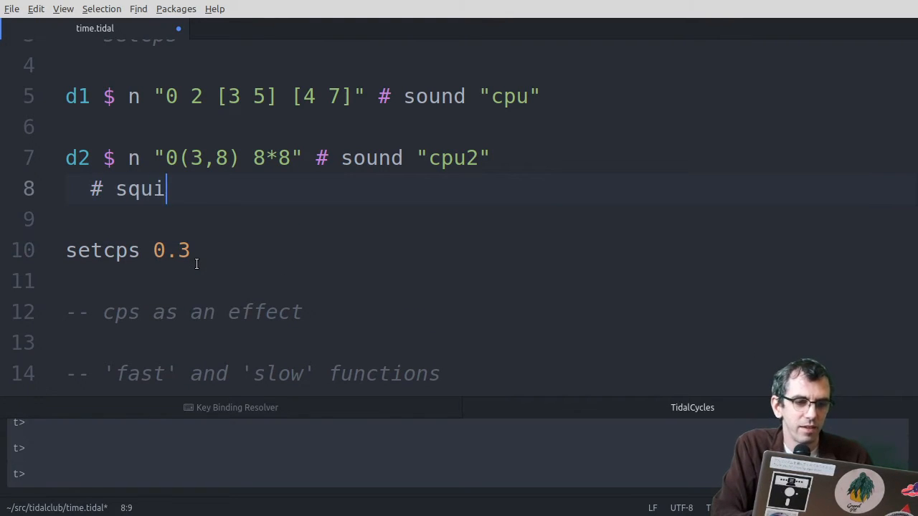
pyautogui.write('z 5')
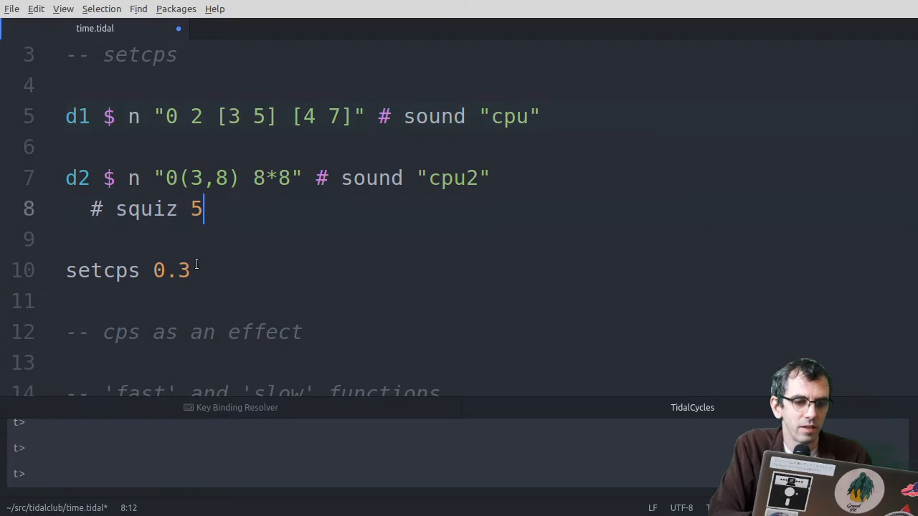
pyautogui.write('6')
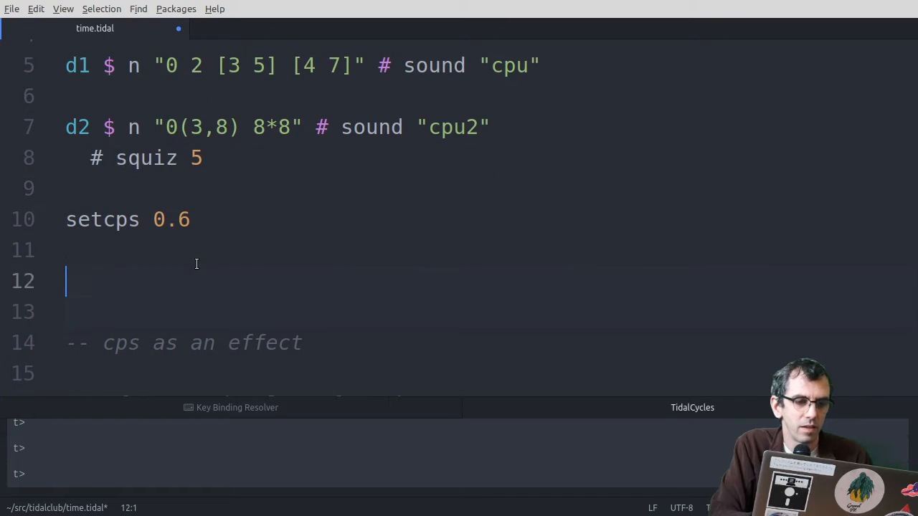
pyautogui.write('hush')
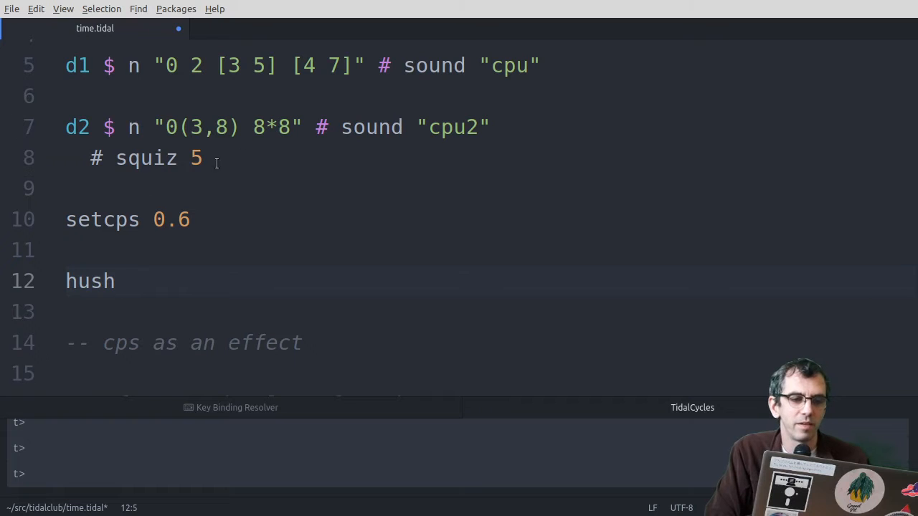
pyautogui.click(115, 279)
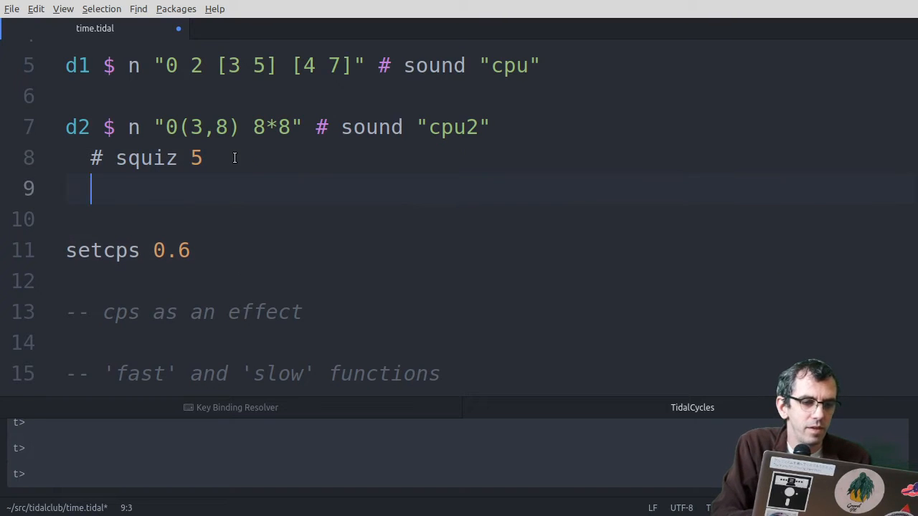
# Step: Add a # cps effect line under squiz 5 on the d2 pattern
pyautogui.write('# cps 0.7')
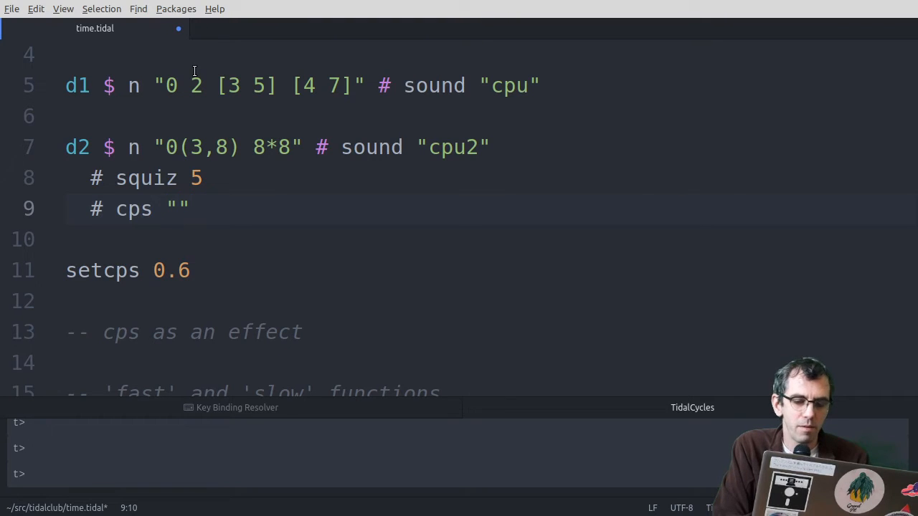
# Step: Fill d2's cps string with trial values, evaluate it, and add a hush line below
pyautogui.write('1')
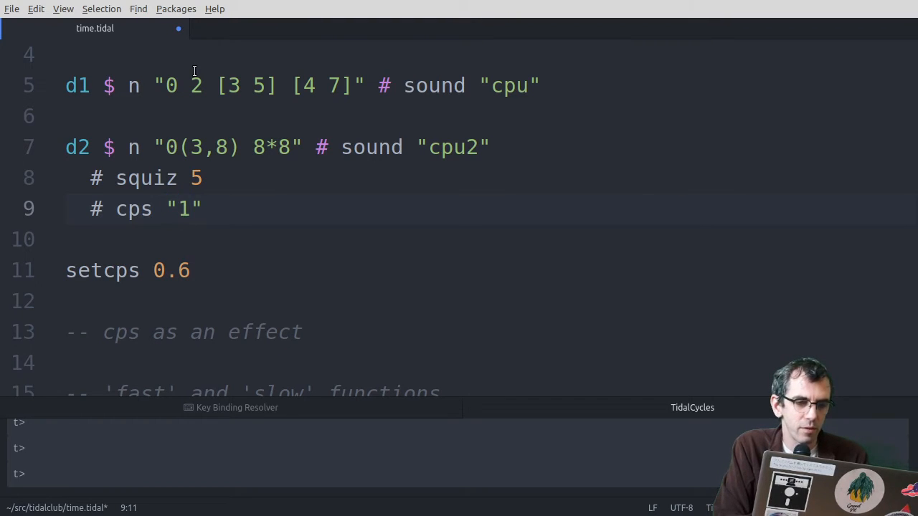
pyautogui.write('2')
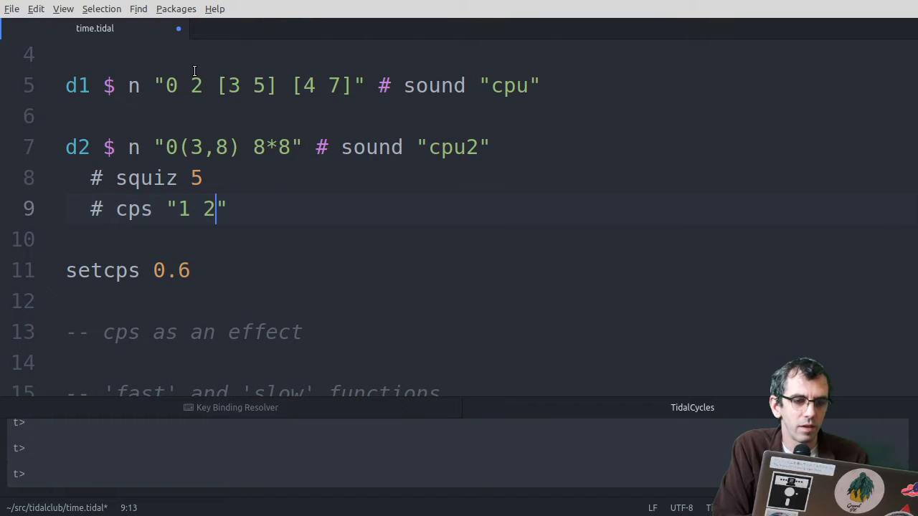
pyautogui.press('Right')
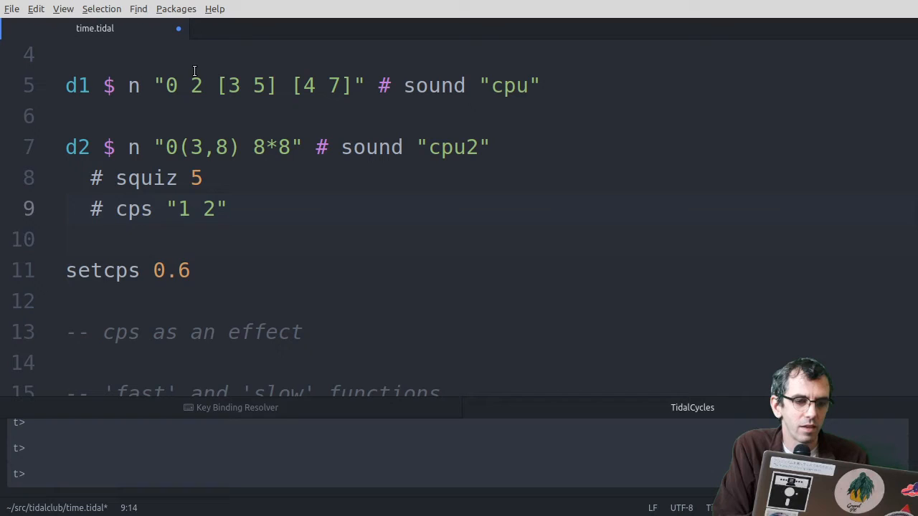
pyautogui.write('hush')
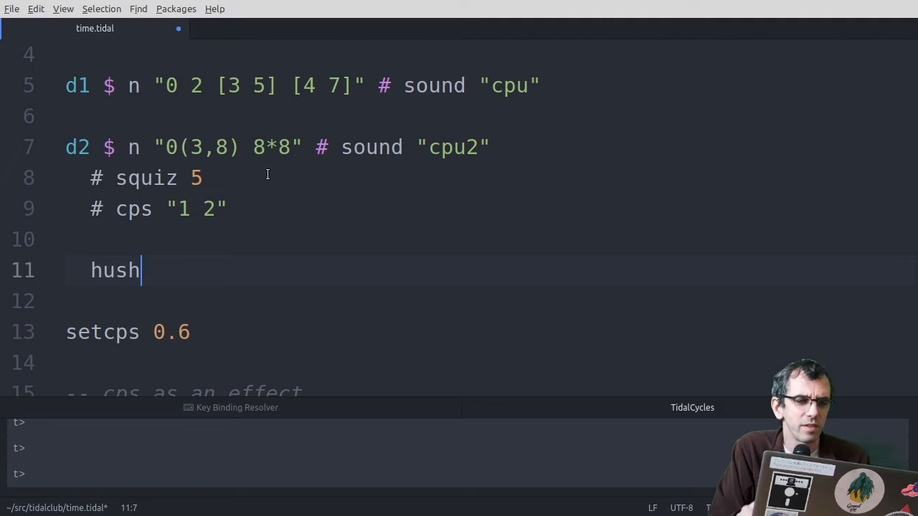
pyautogui.click(166, 146)
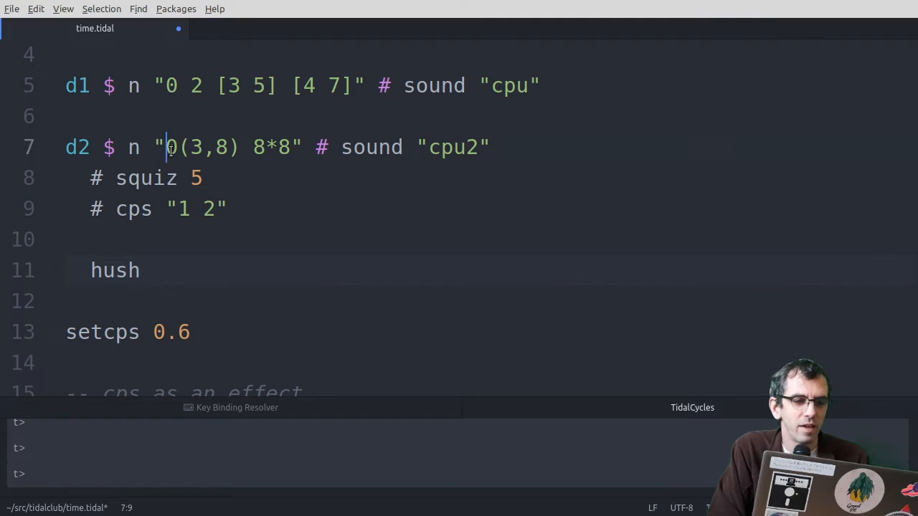
pyautogui.doubleClick(277, 146)
pyautogui.write('0.')
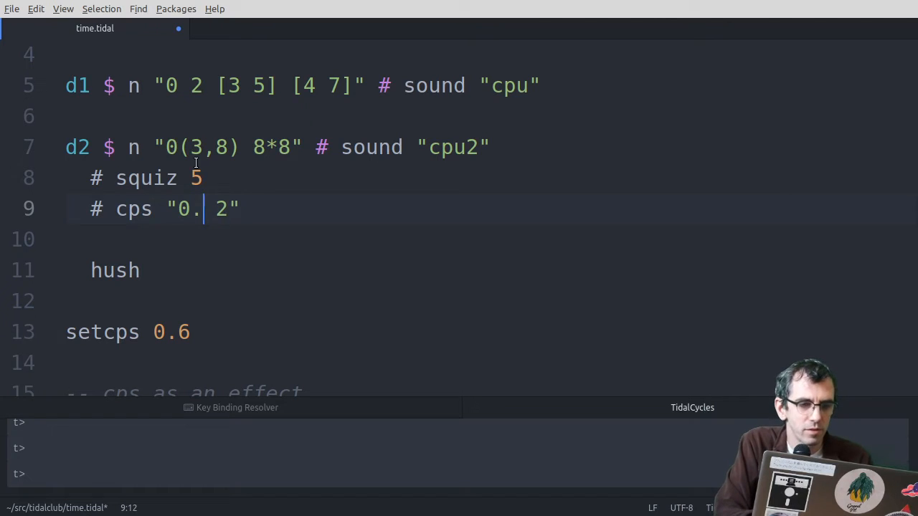
pyautogui.write('5 1')
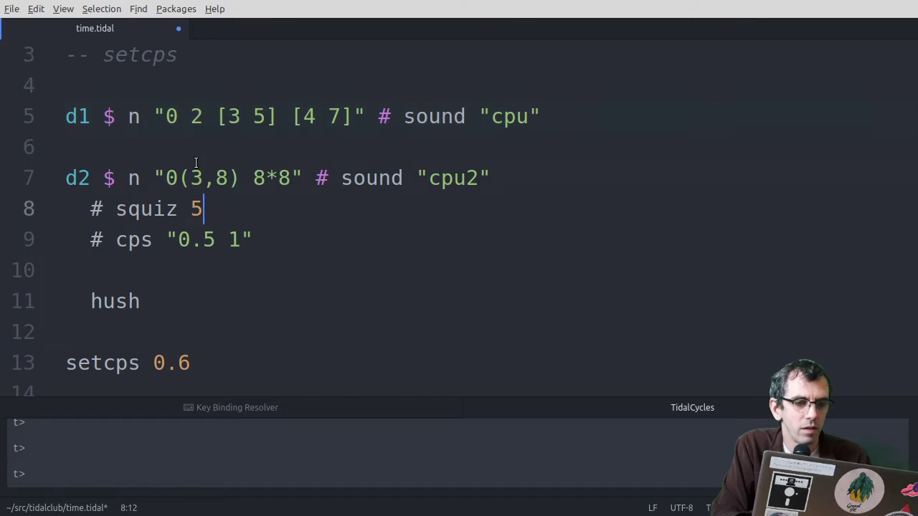
# Step: Edit the cps pattern on d2 to read "0.5 1 0.25"
pyautogui.click(115, 301)
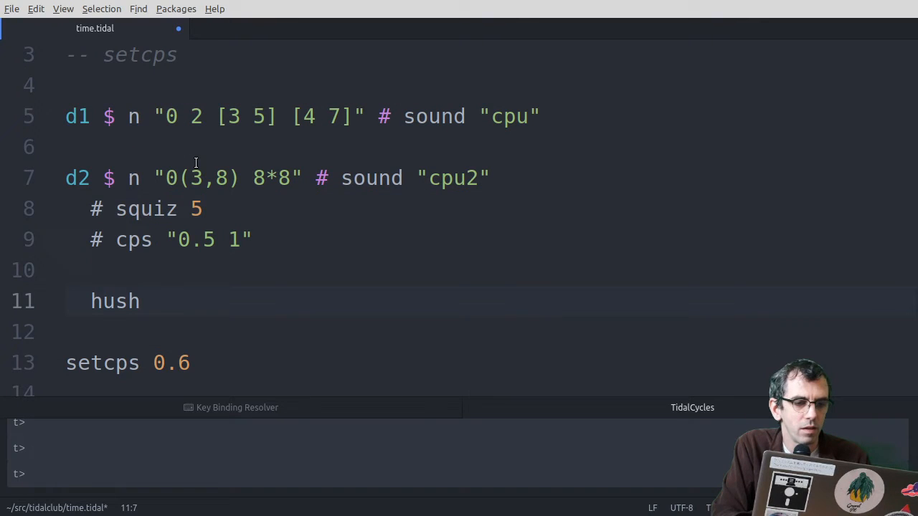
pyautogui.click(241, 238)
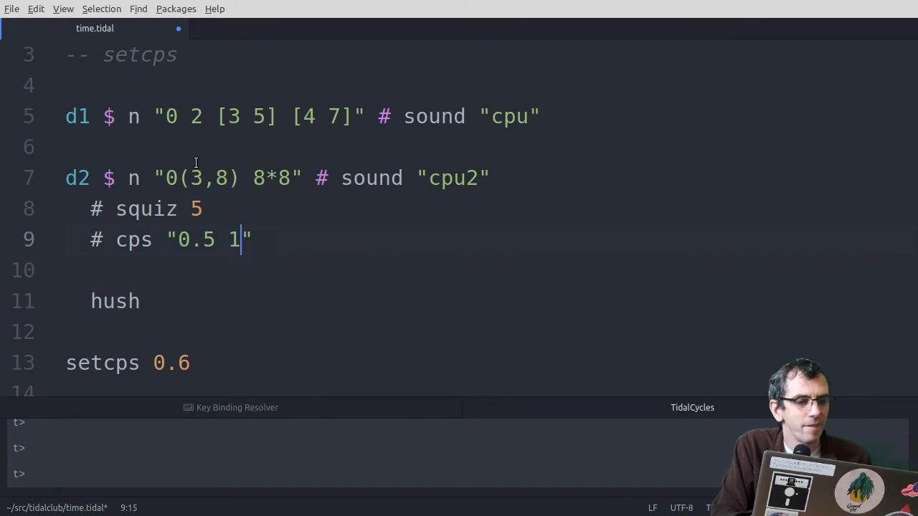
pyautogui.press('BackSpace')
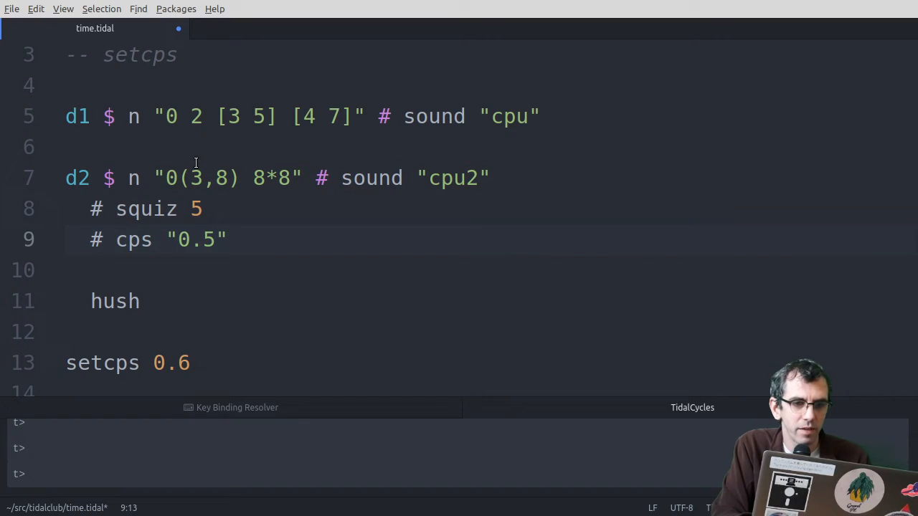
pyautogui.click(218, 240)
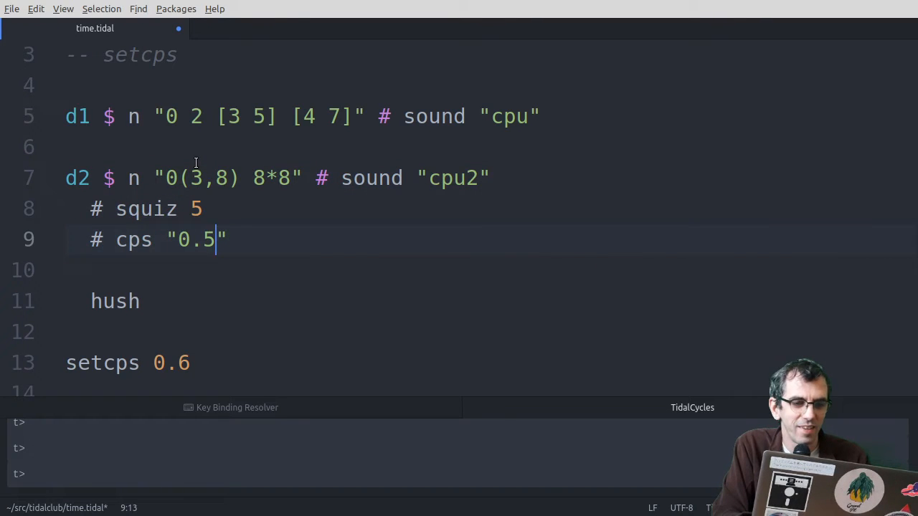
pyautogui.write('1 0.25')
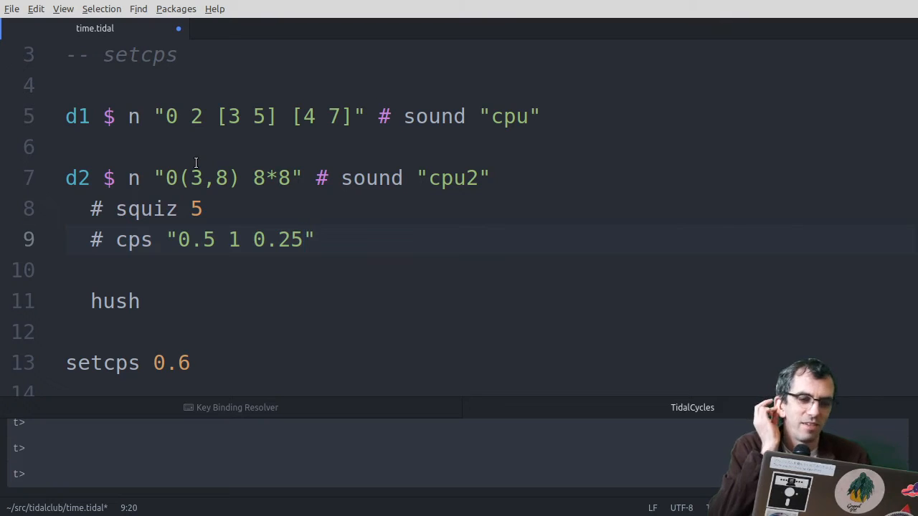
pyautogui.click(304, 239)
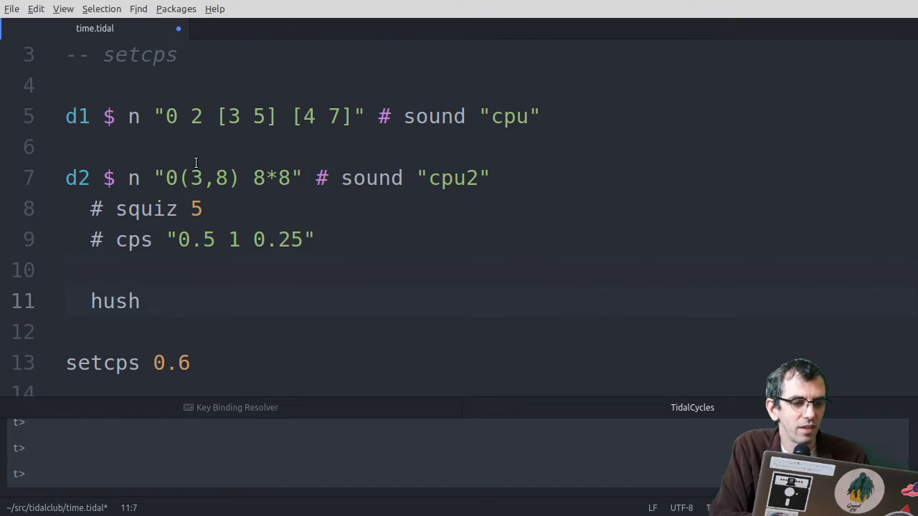
pyautogui.click(313, 239)
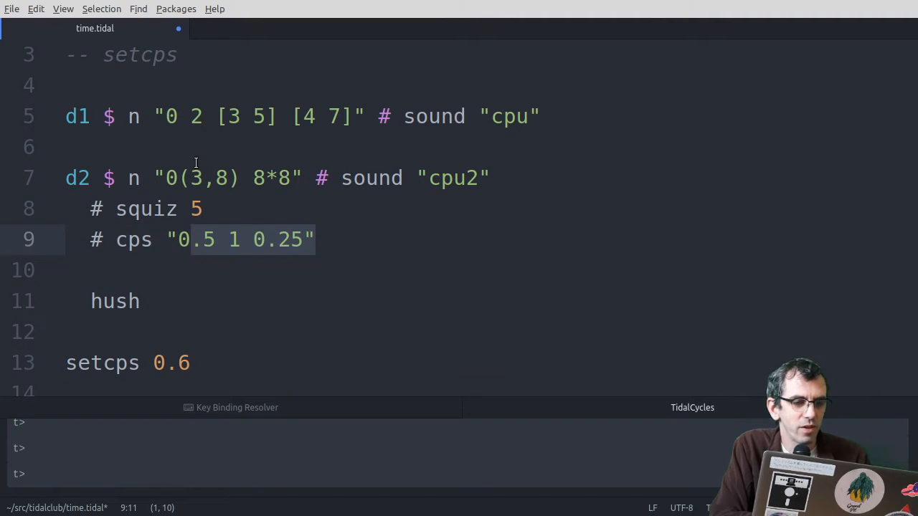
# Step: Replace d2's cps pattern with (saw + 0.5) and remove the hush line
pyautogui.write('saw')
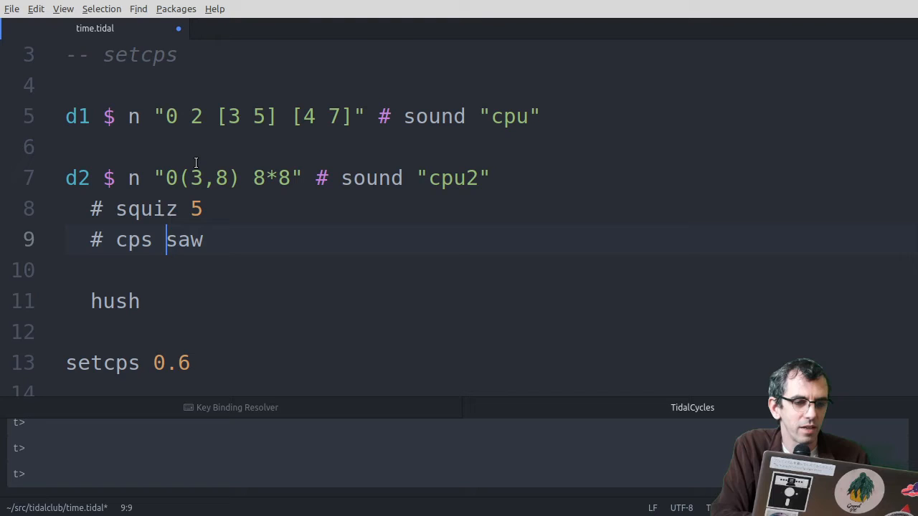
pyautogui.write('(saw + 1)')
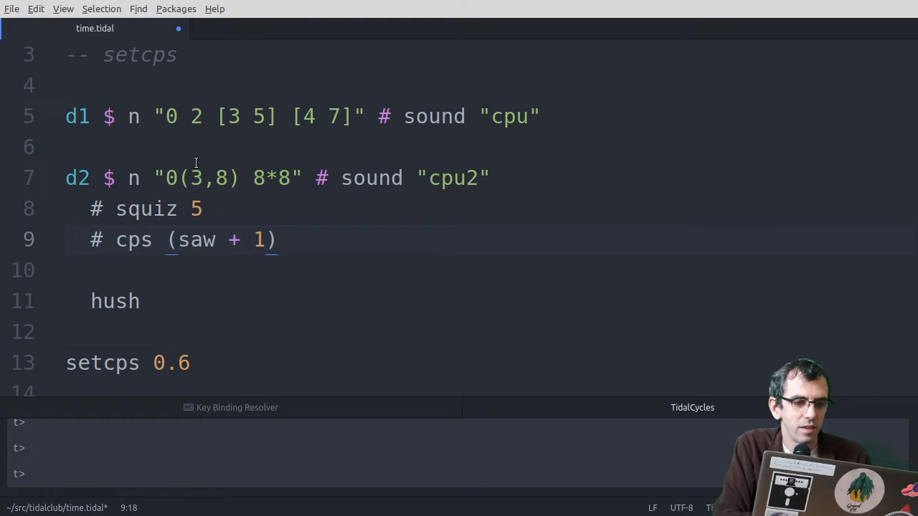
pyautogui.write('.5')
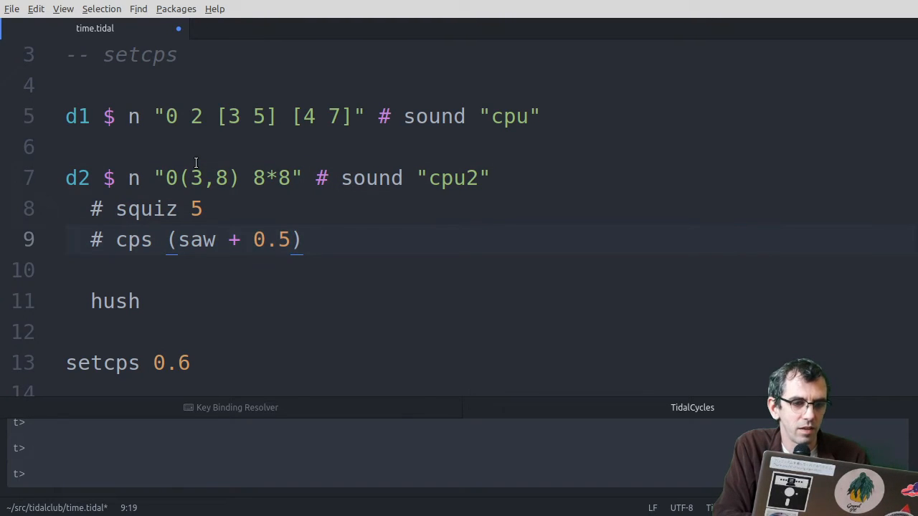
pyautogui.click(66, 270)
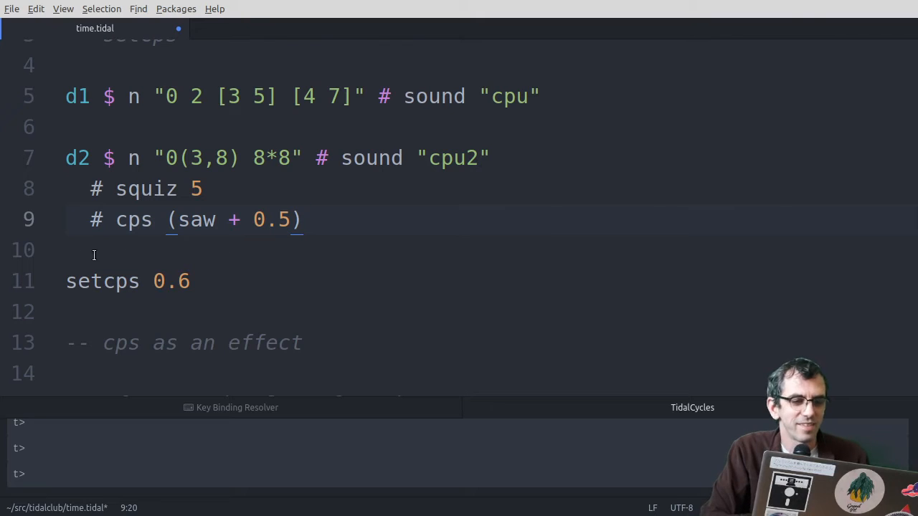
# Step: Place the d1 pattern n "0 2 [3 5] [4 7]" # sound "cpu" under the fast/slow comment
pyautogui.scroll(-3)
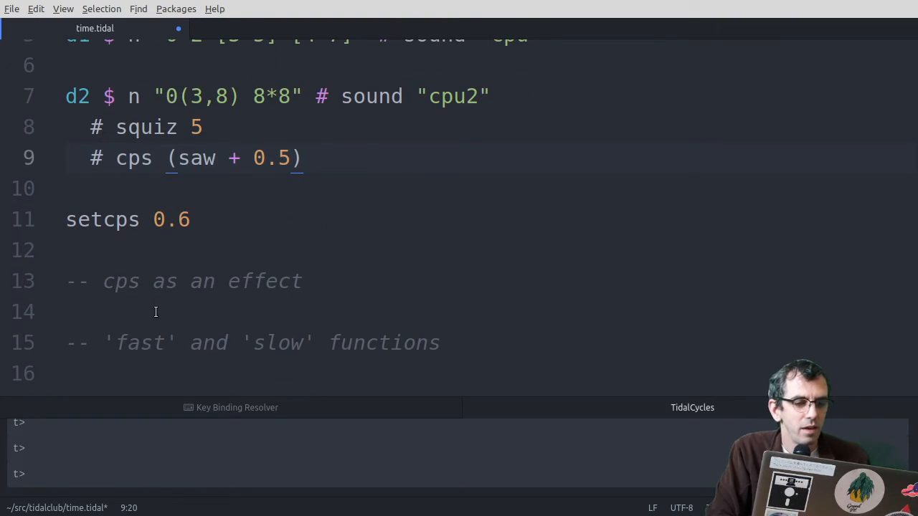
pyautogui.click(66, 373)
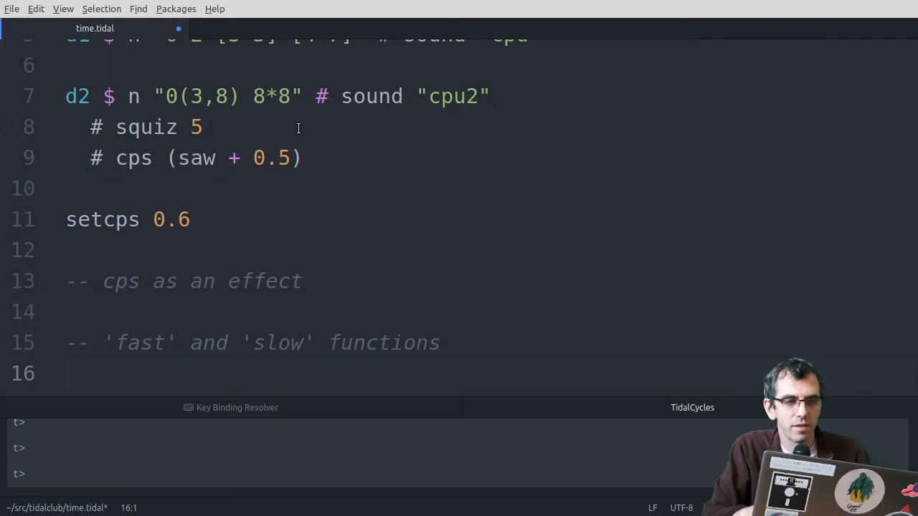
pyautogui.scroll(3)
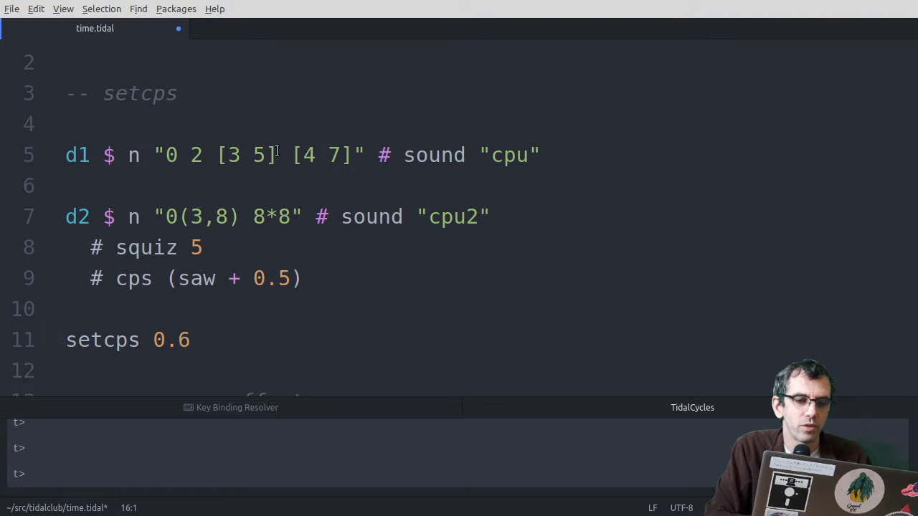
pyautogui.scroll(-3)
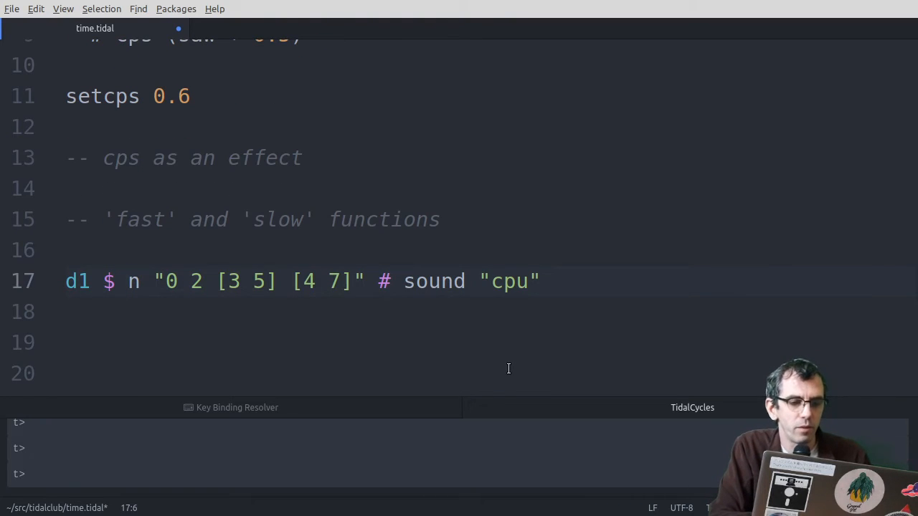
# Step: Insert fast 2 with a $ separator into the d1 line and add a hush line below
pyautogui.write('fast 2')
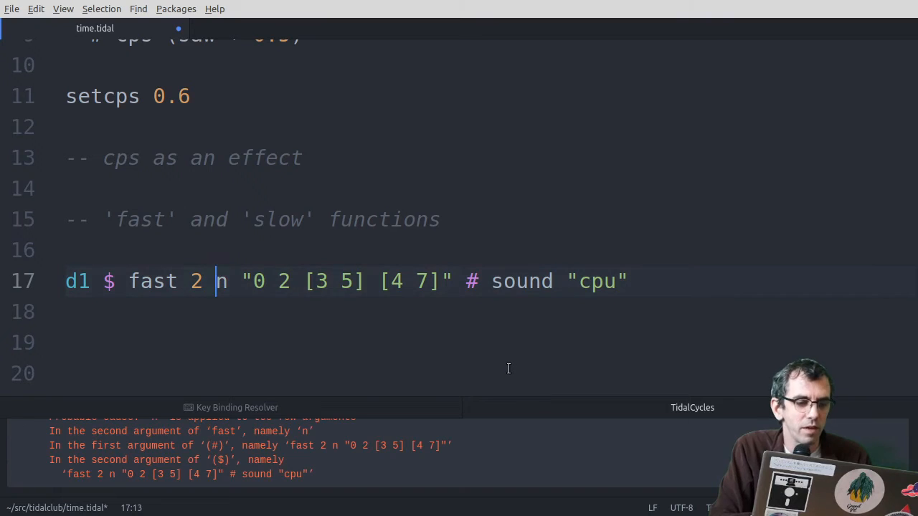
pyautogui.moveTo(256, 330)
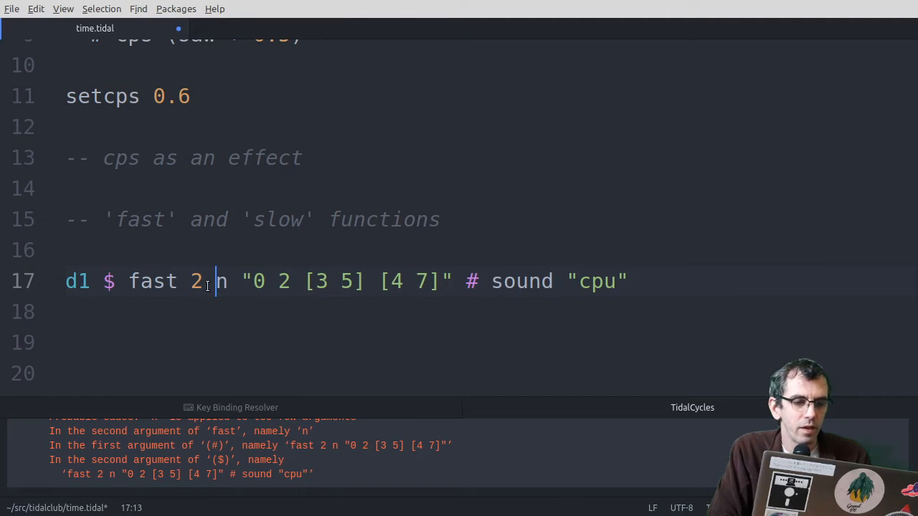
pyautogui.write('hush')
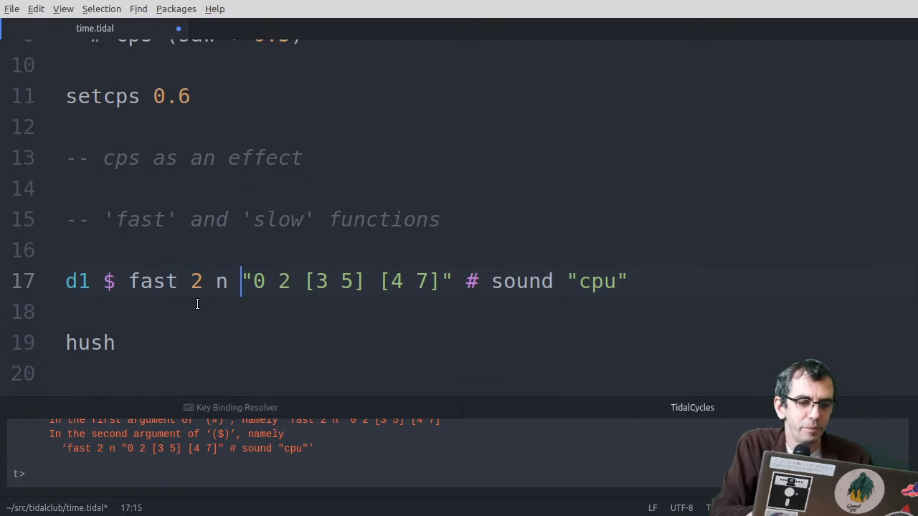
pyautogui.click(214, 281)
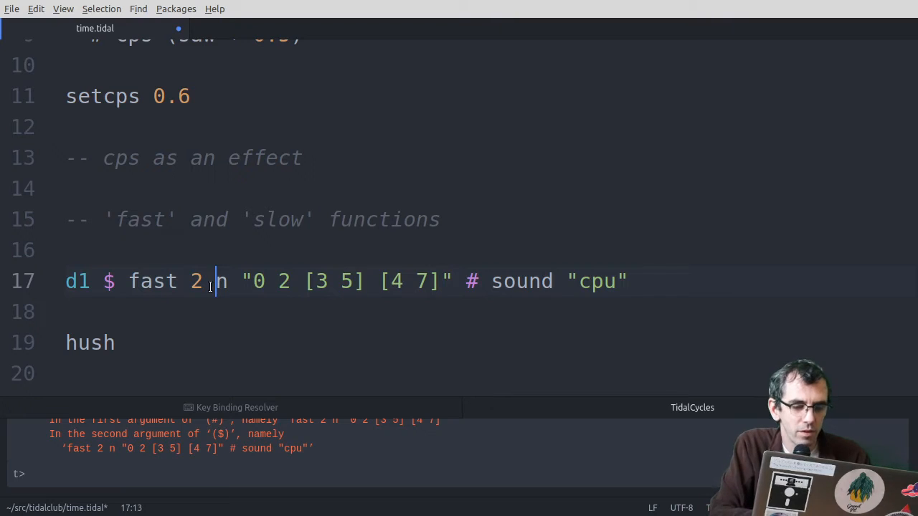
pyautogui.write('$')
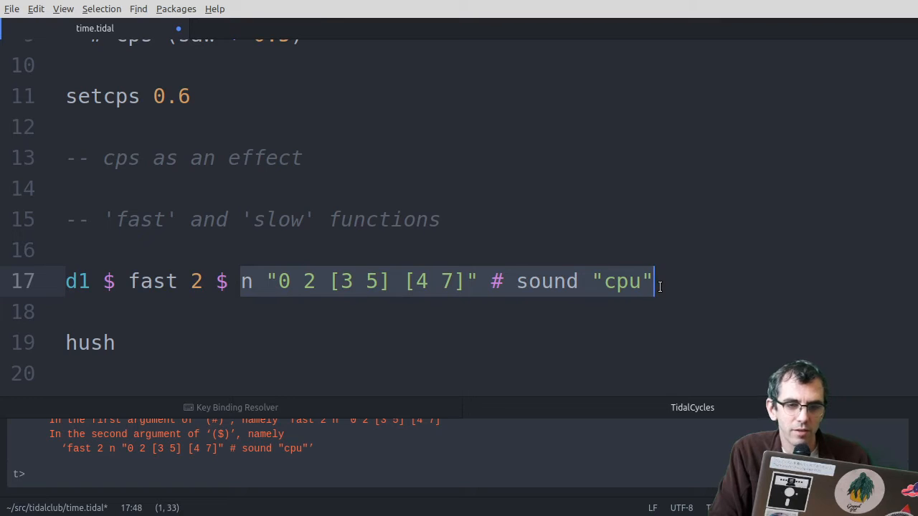
pyautogui.moveTo(146, 281)
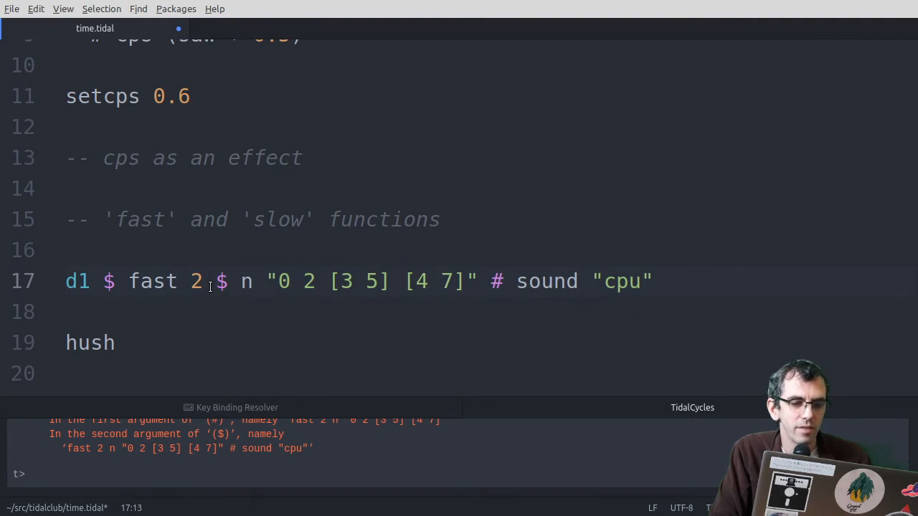
pyautogui.click(218, 280)
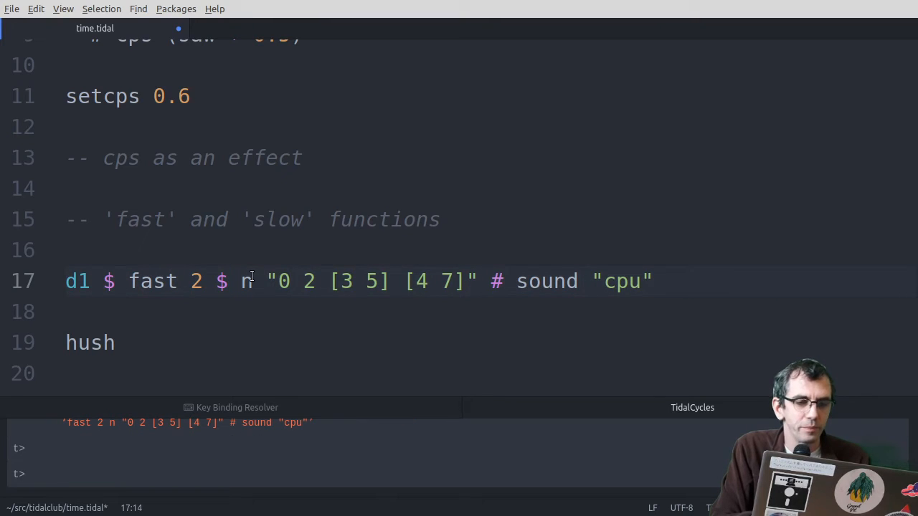
pyautogui.click(115, 341)
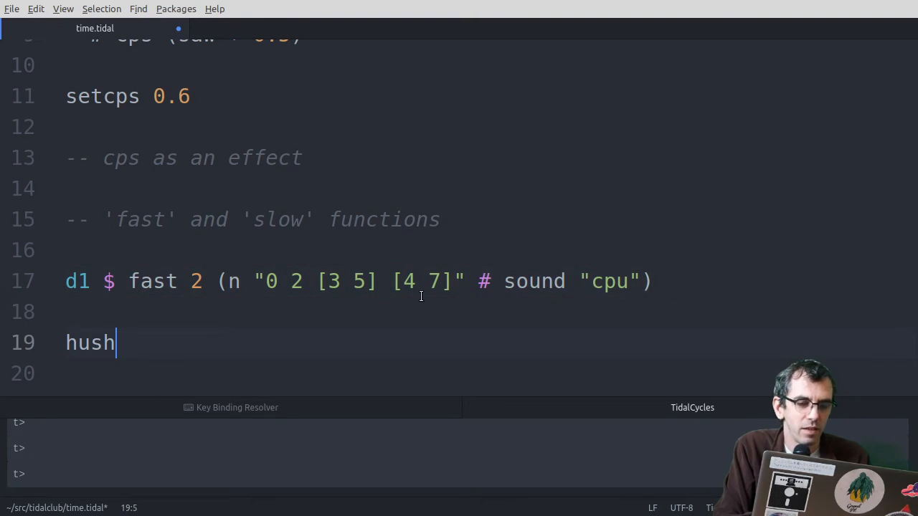
pyautogui.click(218, 280)
pyautogui.write('$ ')
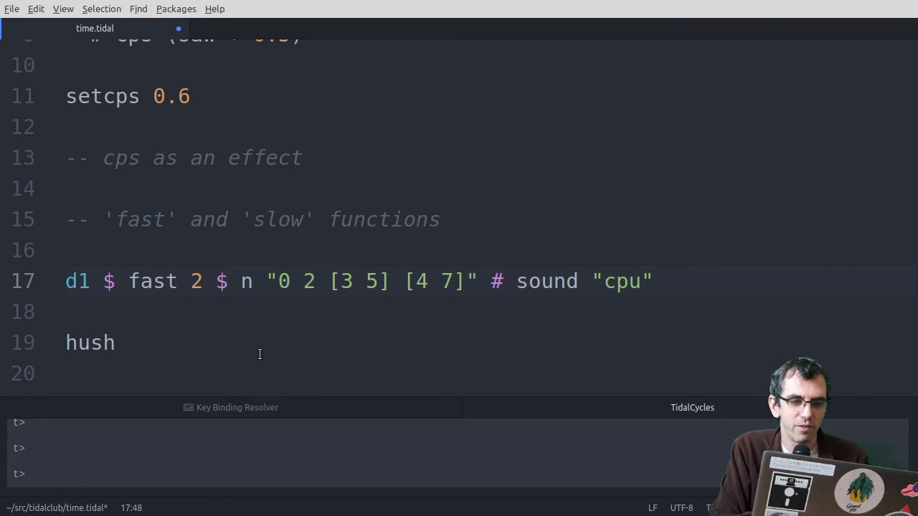
pyautogui.click(648, 281)
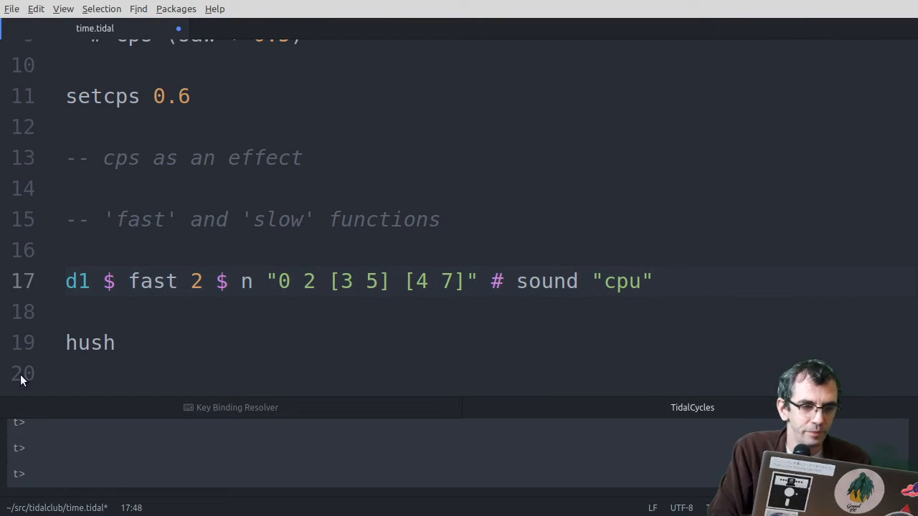
# Step: Change the d1 line to fast 0.5 and start editing the slow amount on the duplicated line 19
pyautogui.click(204, 280)
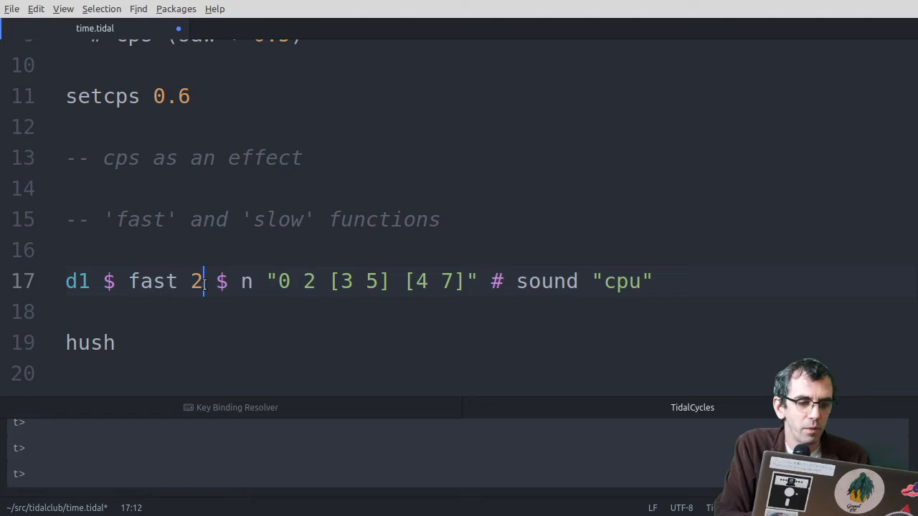
pyautogui.write('0.5')
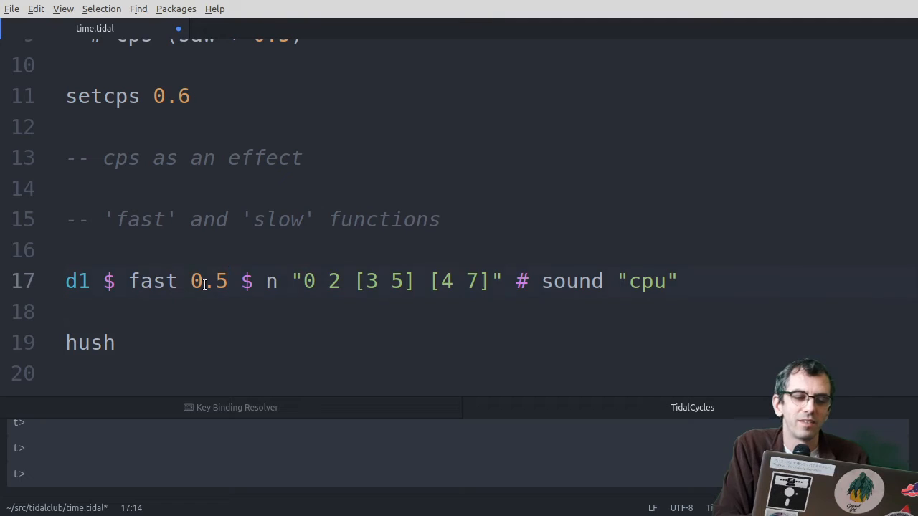
pyautogui.press('Left')
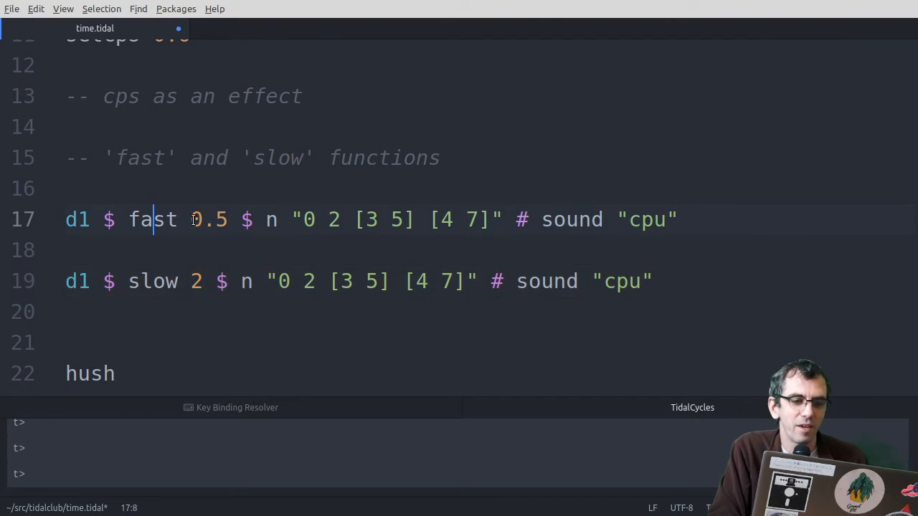
pyautogui.click(204, 282)
pyautogui.write('0.5')
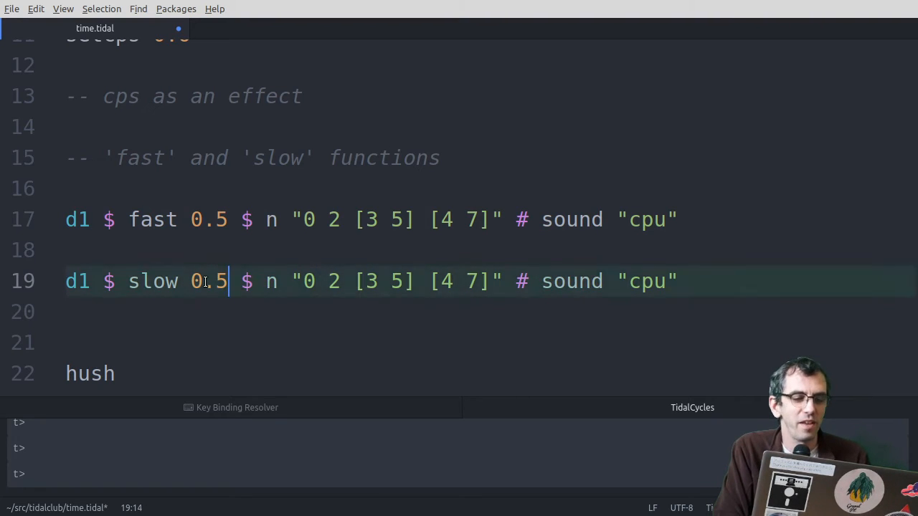
pyautogui.press('BackSpace')
pyautogui.write('(2')
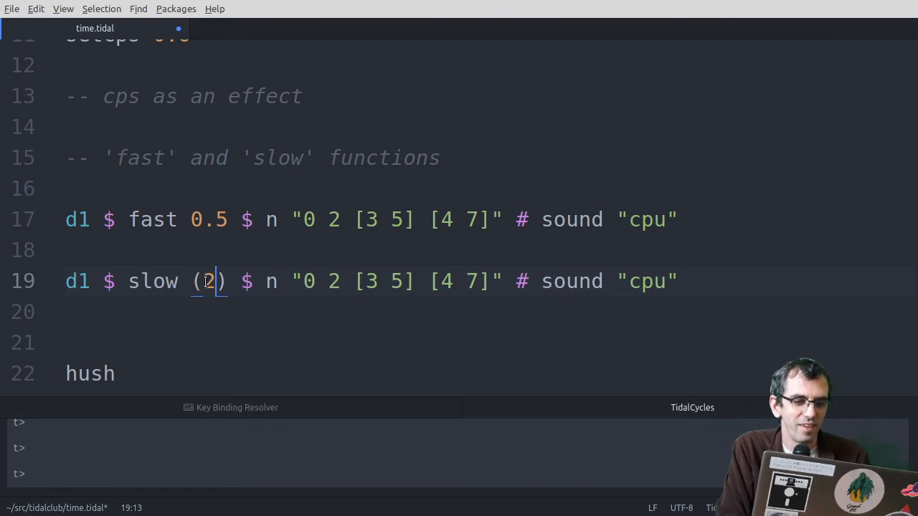
# Step: Set line 19 to slow (2/3) $ n "0 2 [3 5] [4 7]", evaluate it and hush
pyautogui.write('/3')
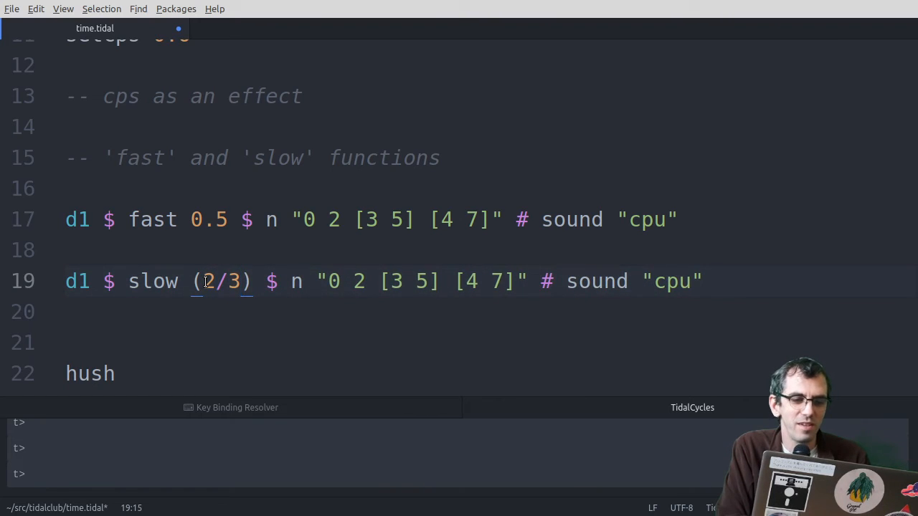
pyautogui.click(66, 311)
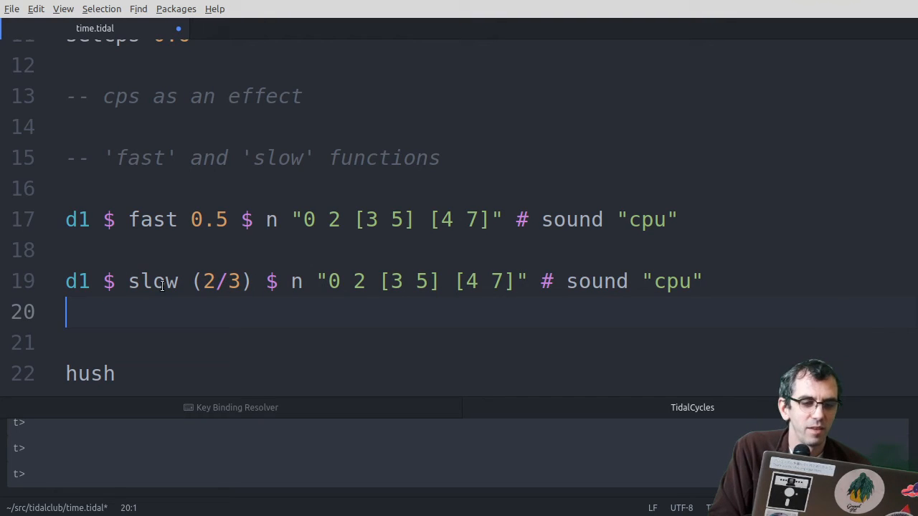
pyautogui.moveTo(210, 290)
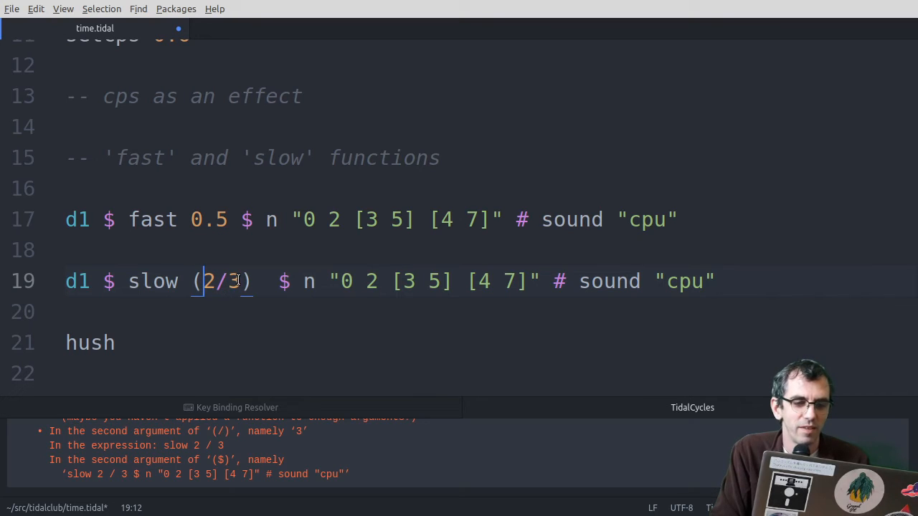
pyautogui.click(117, 343)
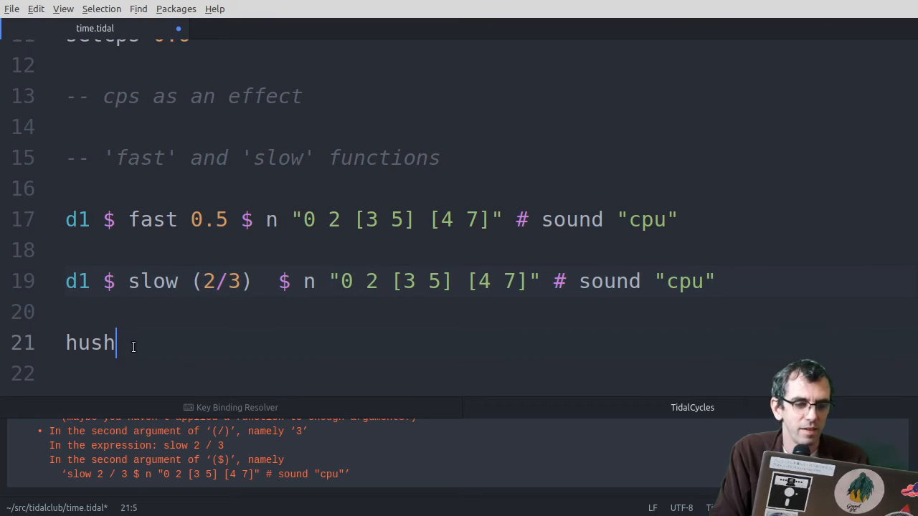
pyautogui.click(207, 281)
pyautogui.write('$ ')
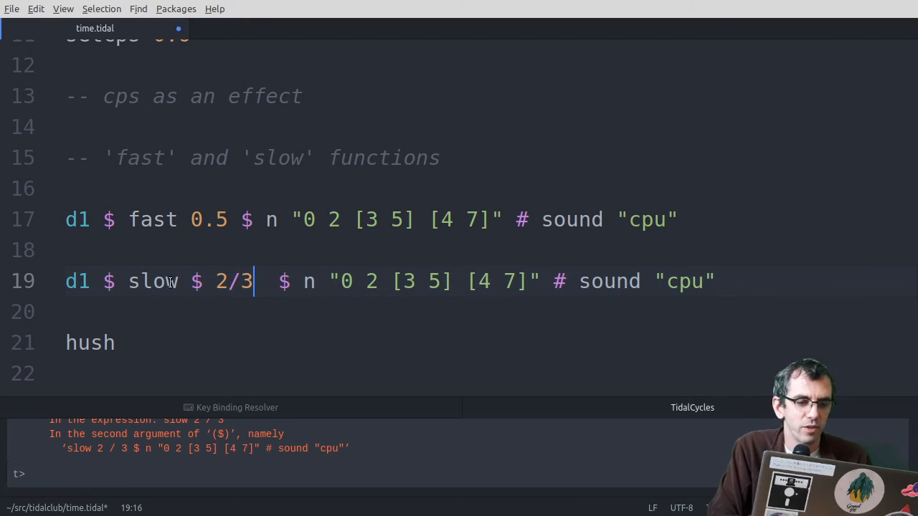
# Step: Restore the parentheses around 2/3, hush, and select the fast amount 0.5 for replacement
pyautogui.click(66, 249)
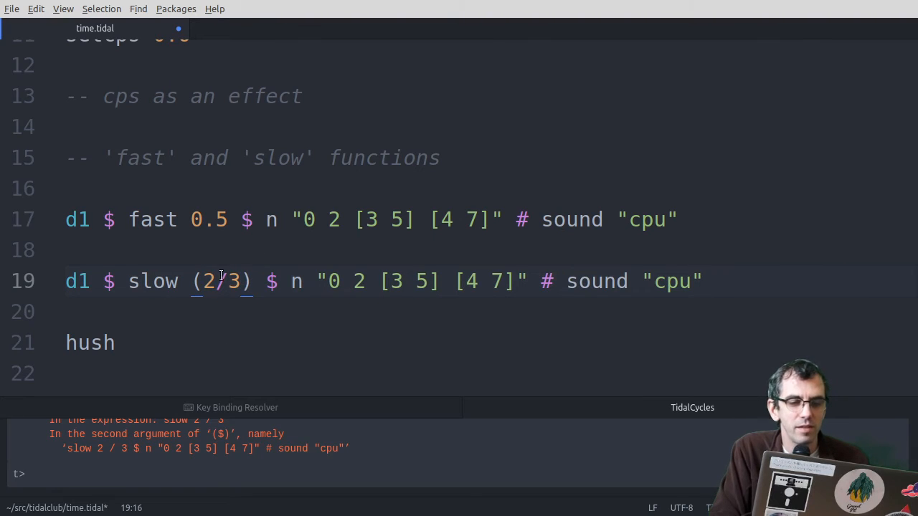
pyautogui.moveTo(316, 270)
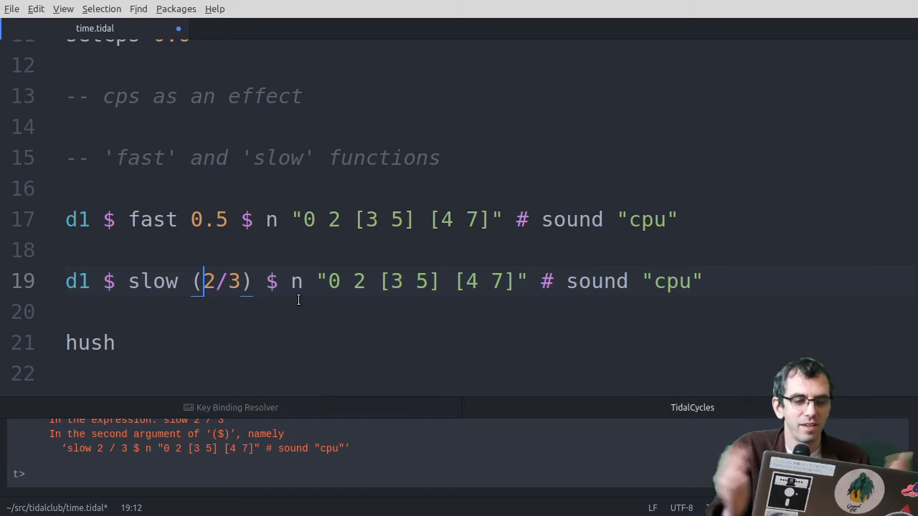
pyautogui.click(238, 311)
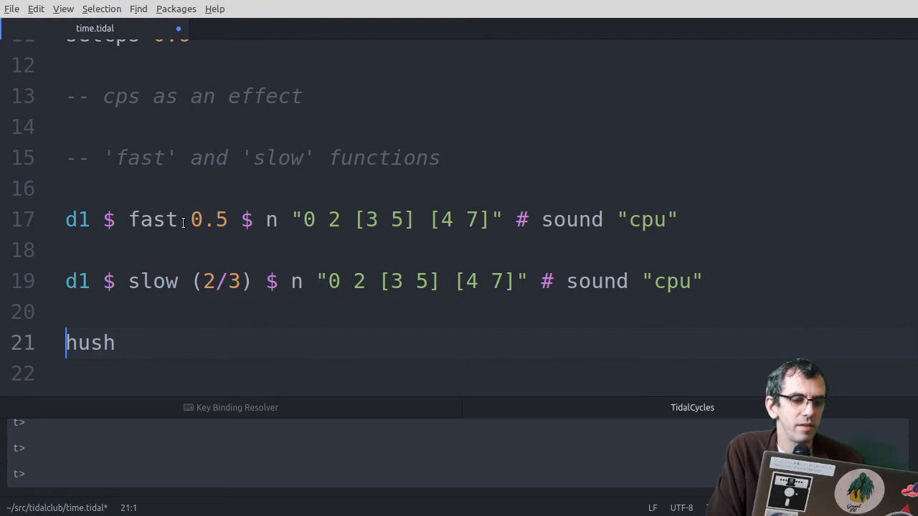
pyautogui.doubleClick(210, 219)
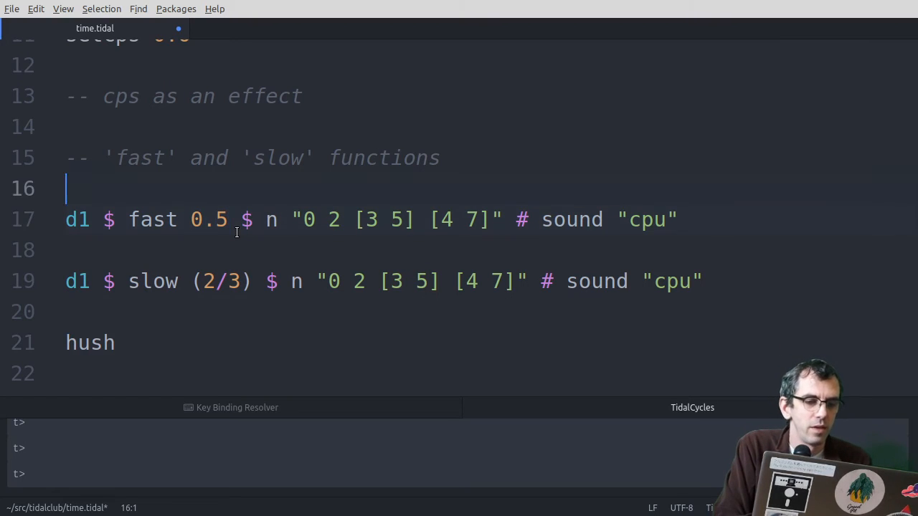
# Step: Give the fast line the patterned speed "0.5 2" and add a hush line beneath it
pyautogui.write('"0.5"')
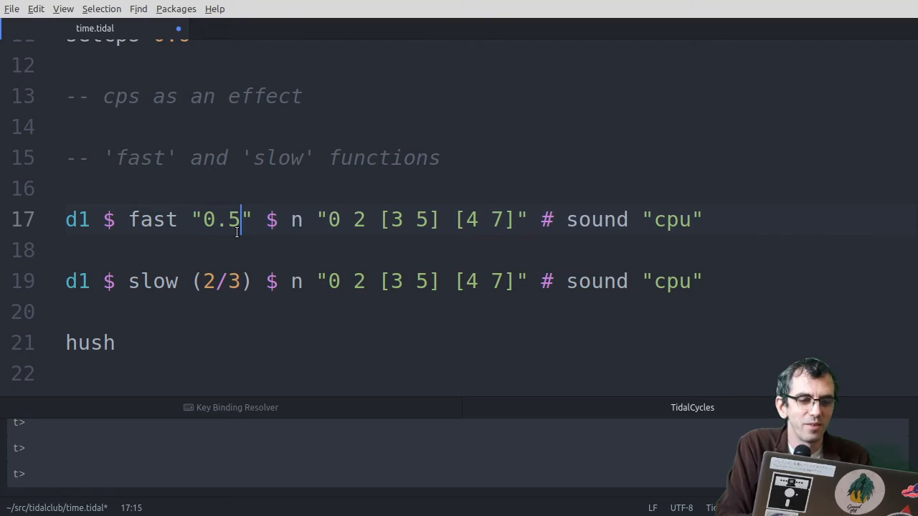
pyautogui.write('2')
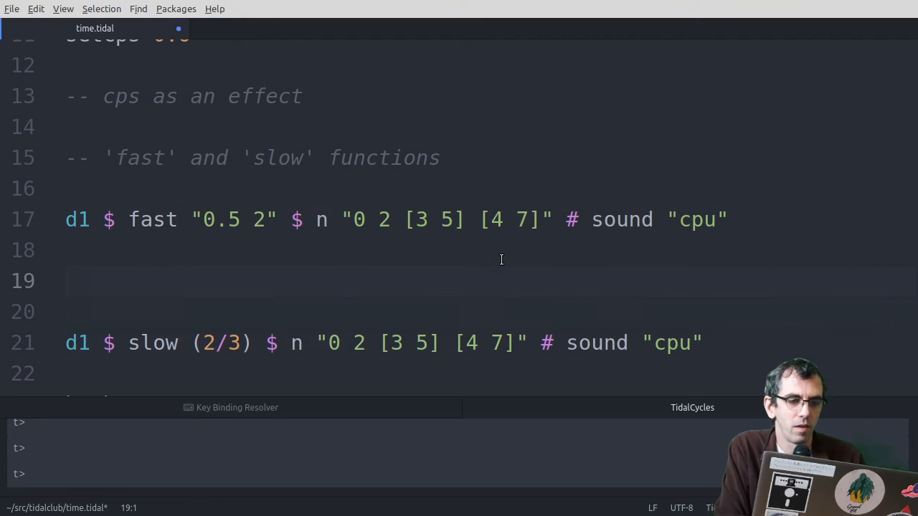
pyautogui.write('hush')
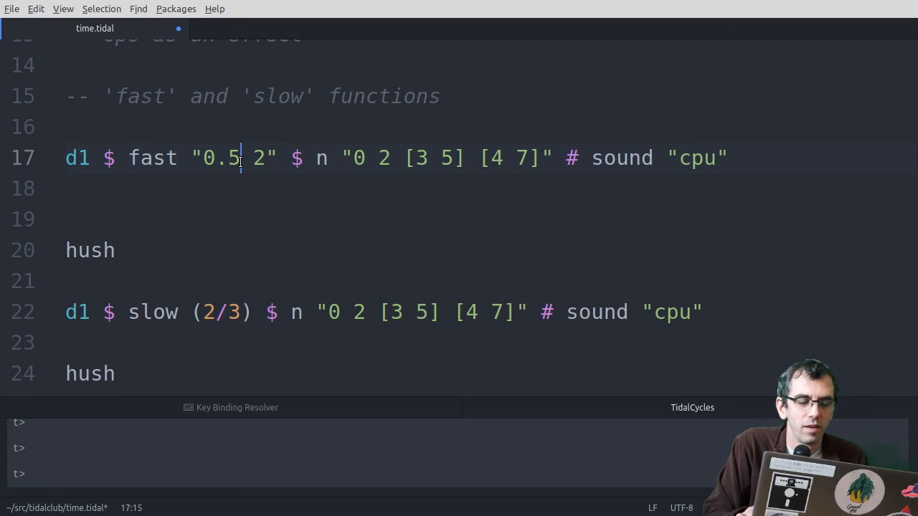
pyautogui.click(260, 189)
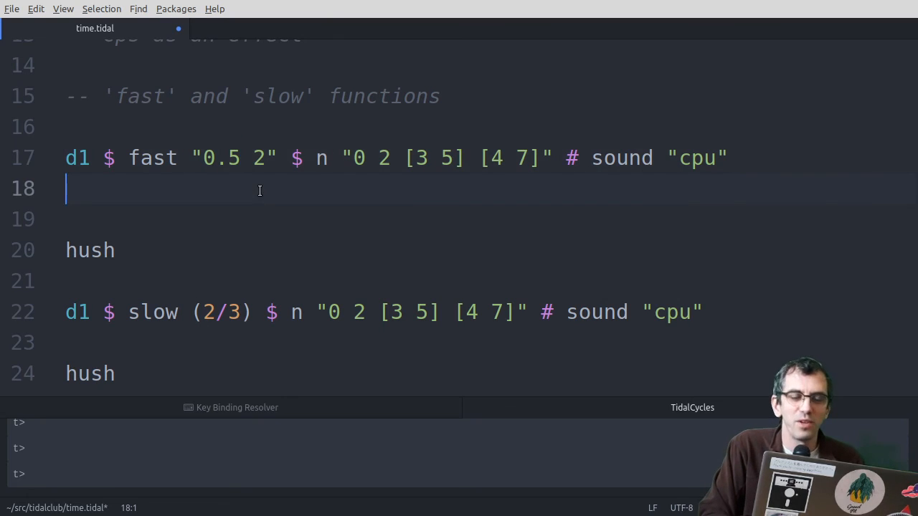
pyautogui.click(238, 156)
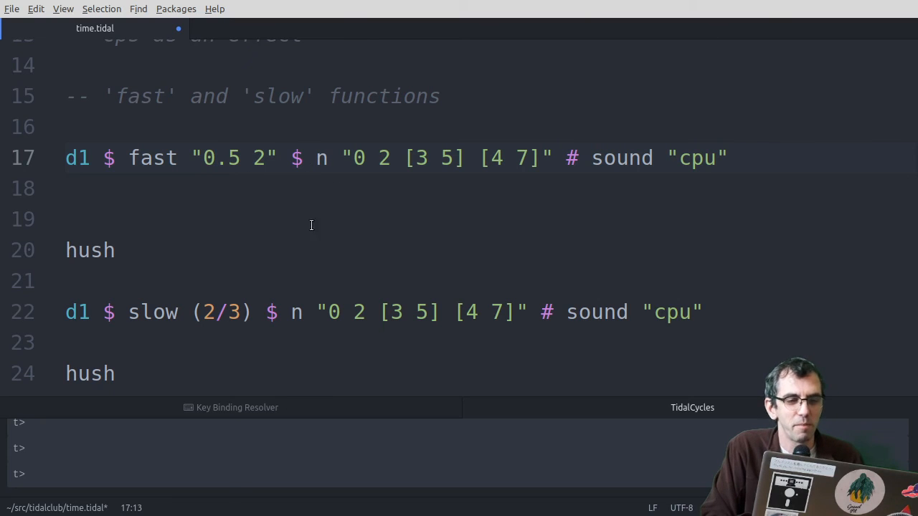
pyautogui.click(261, 158)
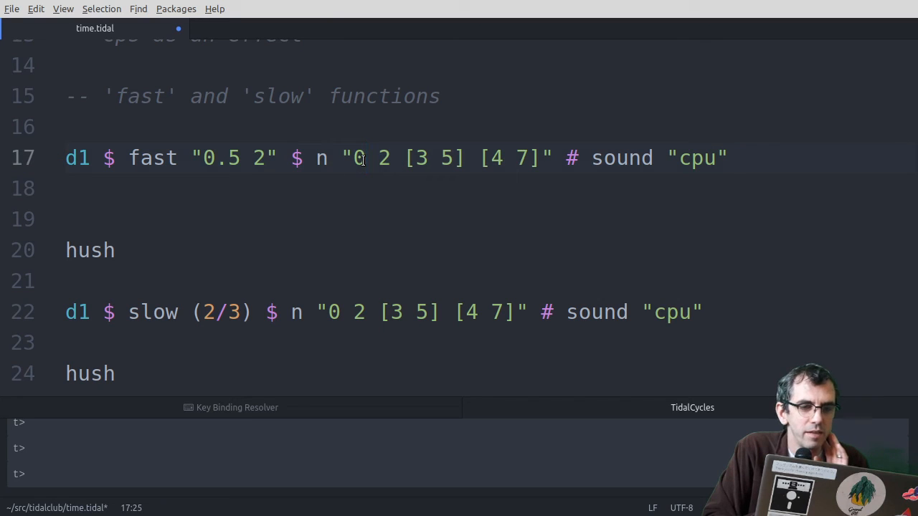
pyautogui.click(355, 157)
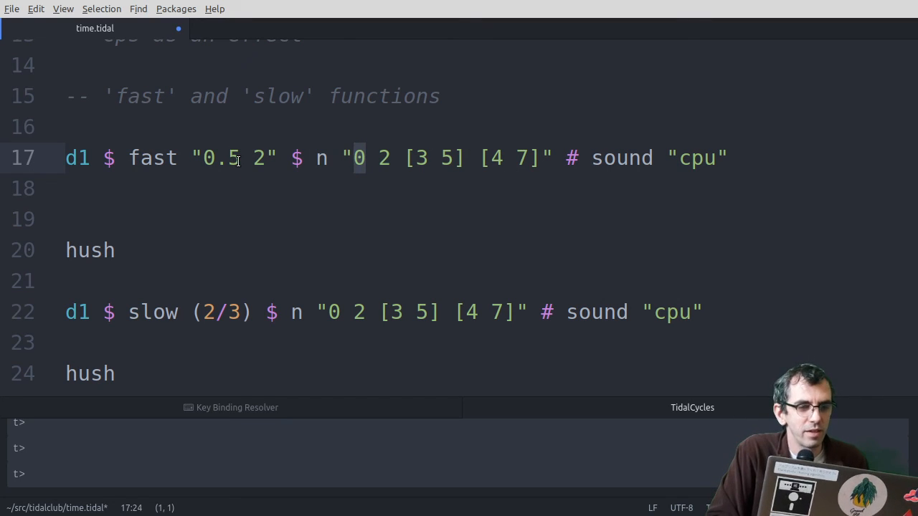
pyautogui.click(404, 158)
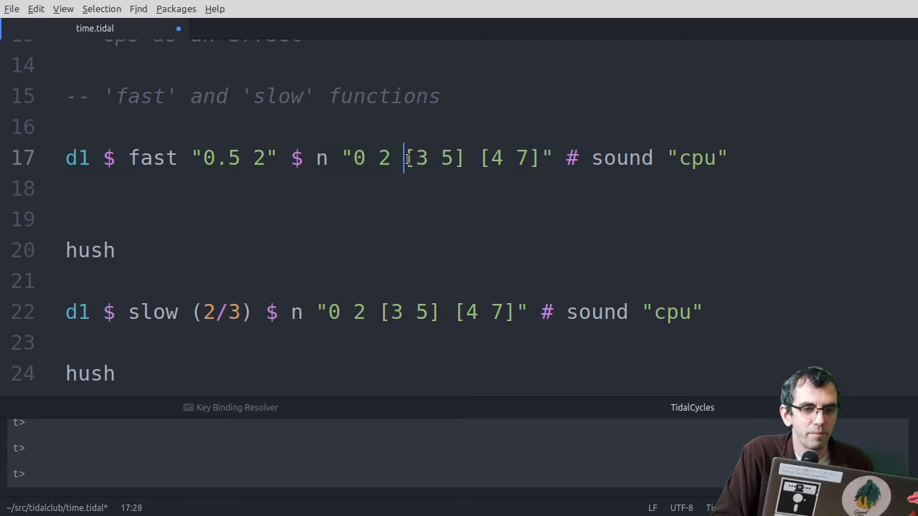
pyautogui.moveTo(405, 158); pyautogui.dragTo(545, 158)
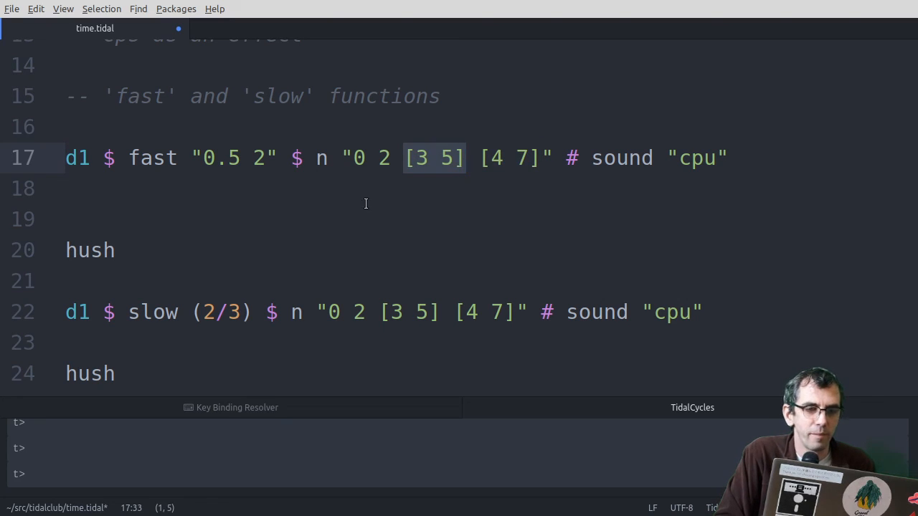
# Step: Write d1 $ sound "<0 [3 5]>" on line 19 as the alternating pattern
pyautogui.write('d1 $ so')
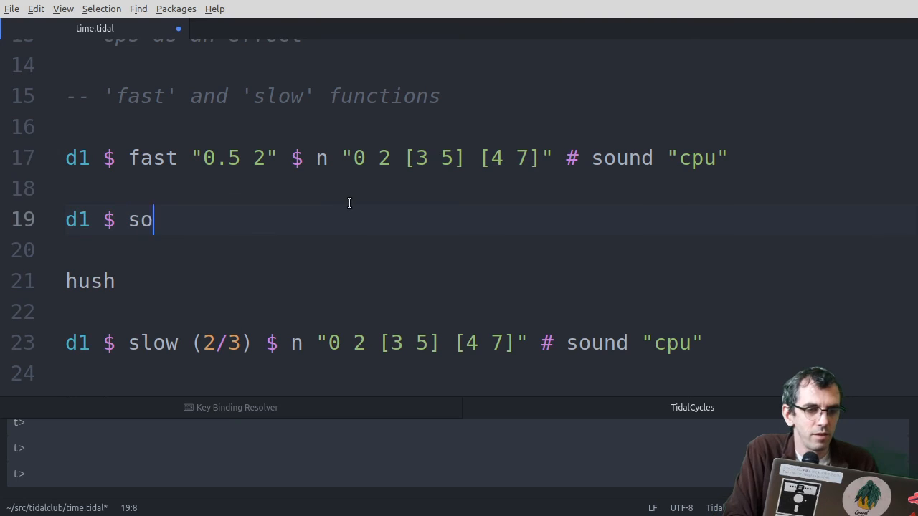
pyautogui.write('und ""')
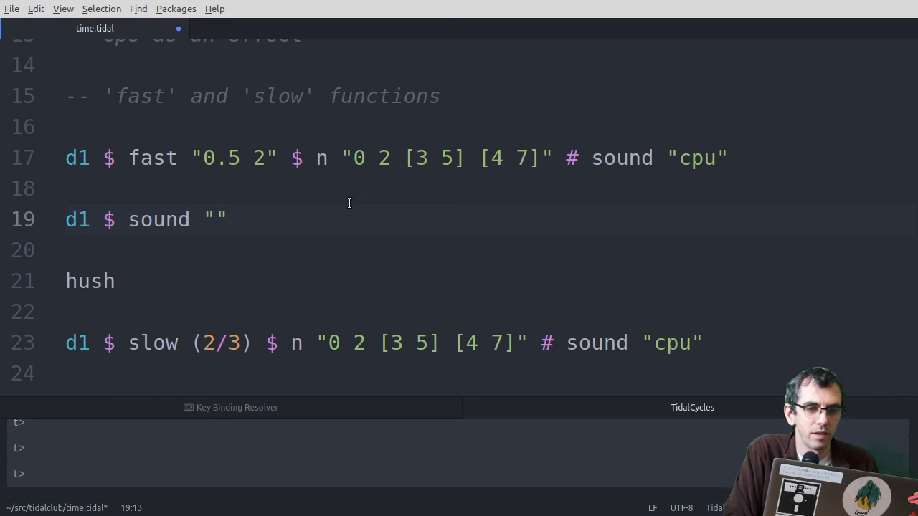
pyautogui.write('<')
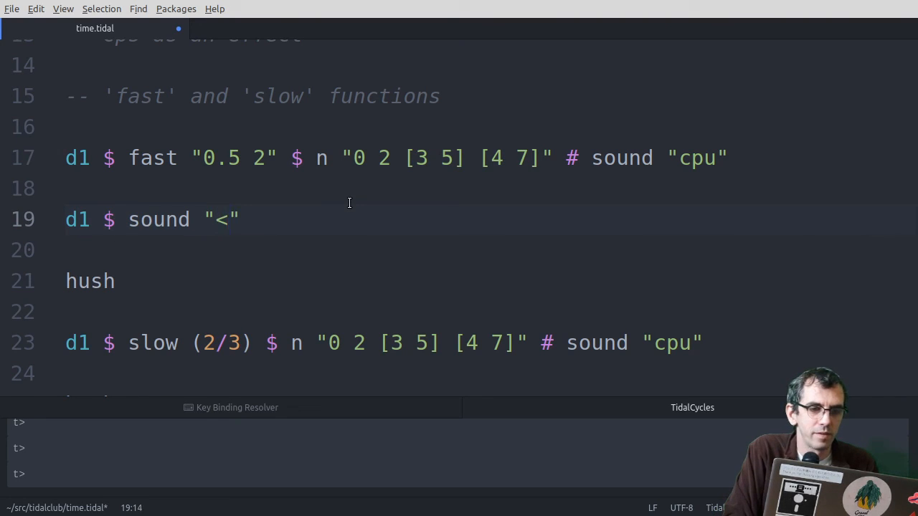
pyautogui.write('0 []')
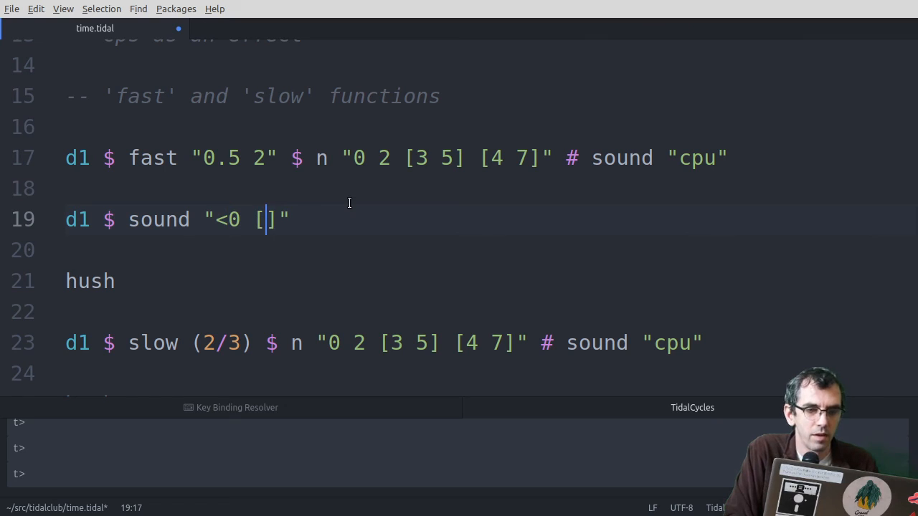
pyautogui.write('3')
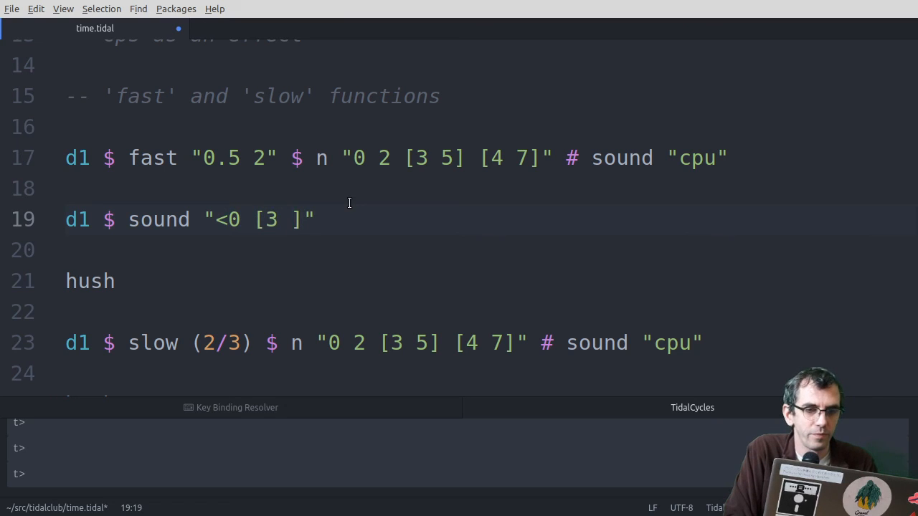
pyautogui.write('5')
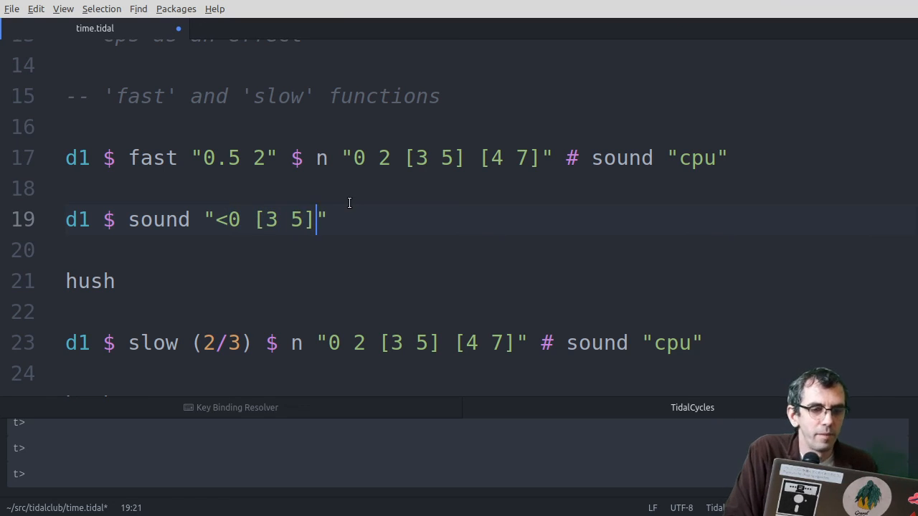
pyautogui.write('>')
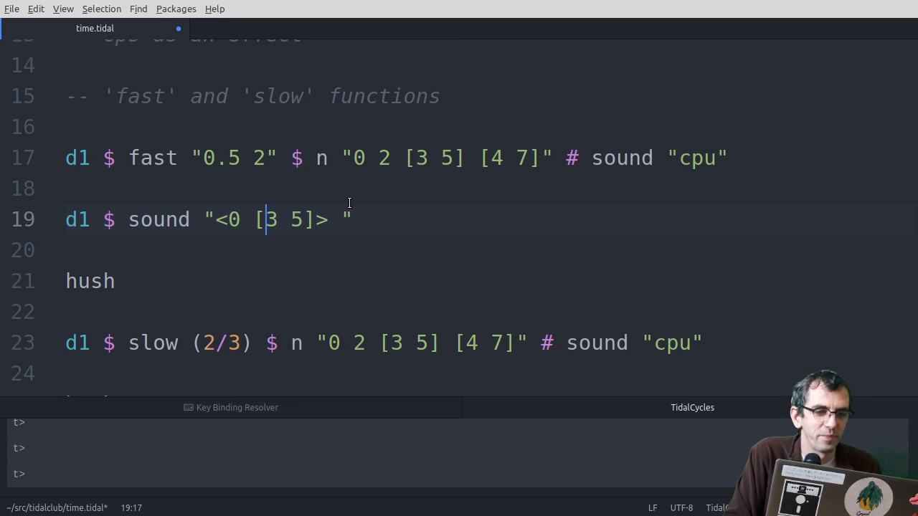
# Step: Change it to n "<0 [3 5]> [0 2 [3 5] [4 7]]" # sound "cpu"
pyautogui.doubleClick(160, 220)
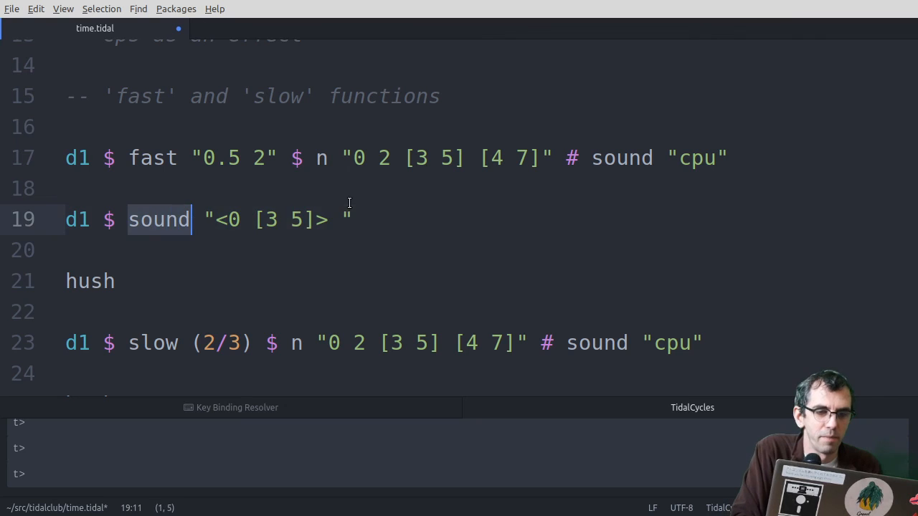
pyautogui.write('n')
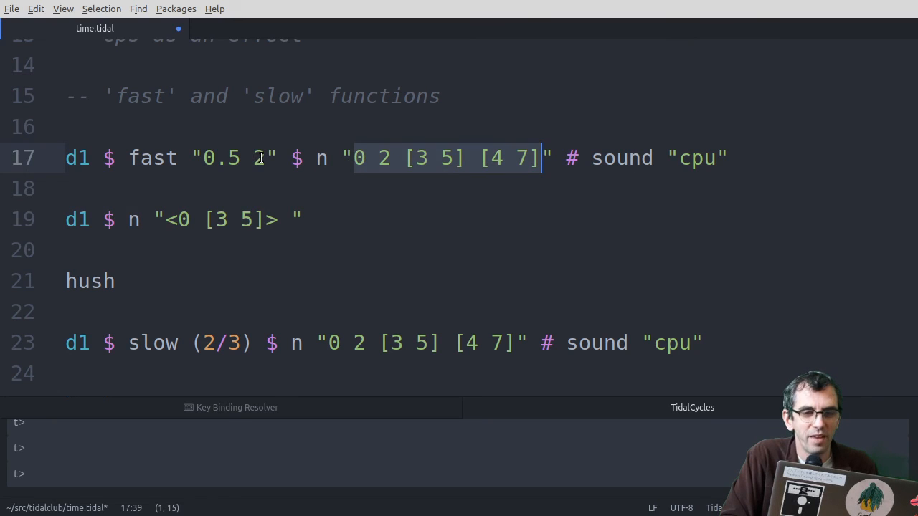
pyautogui.moveTo(479, 165)
pyautogui.write('[')
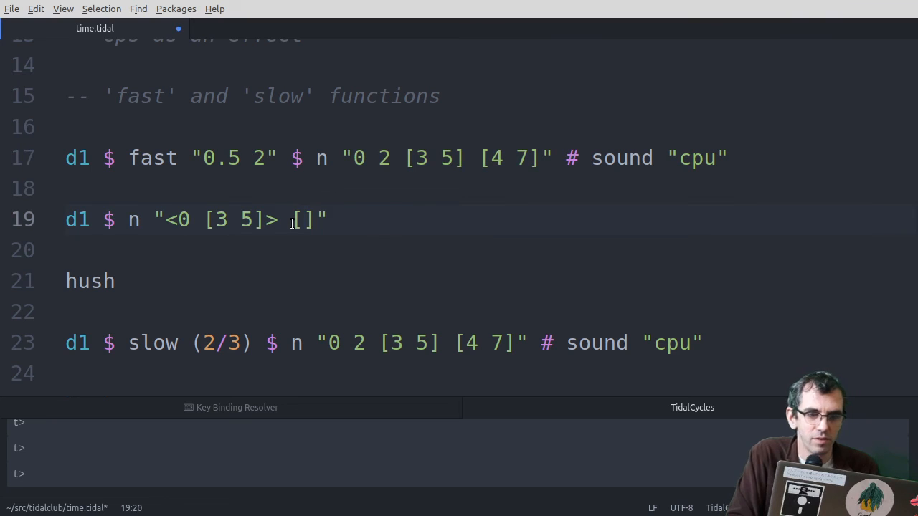
pyautogui.write('0 2 [3 5] [4 7]')
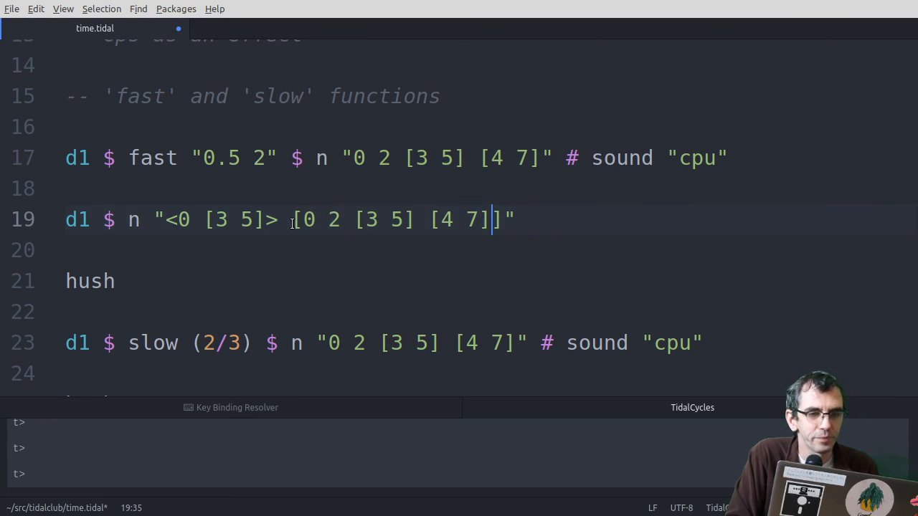
pyautogui.write('# sound "cpu')
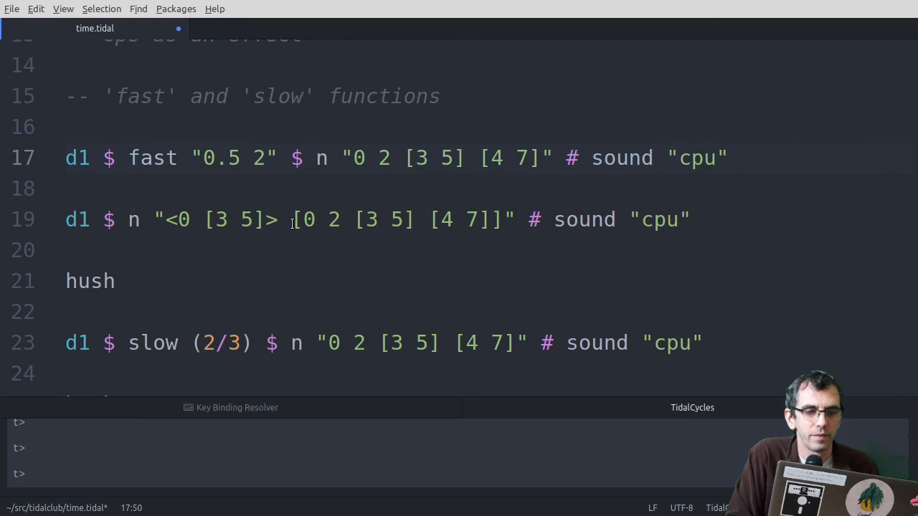
# Step: Evaluate the fast d1 line, hush playback, and return to the fast line
pyautogui.click(675, 158)
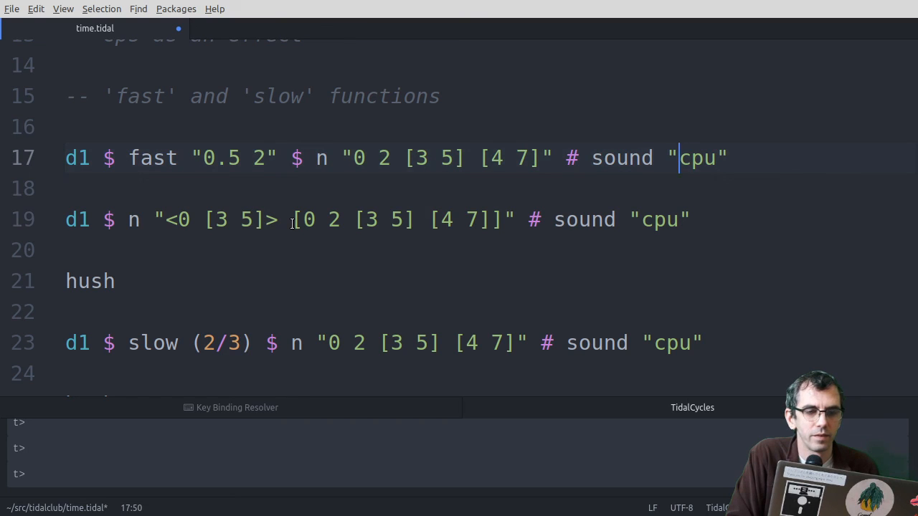
pyautogui.click(89, 280)
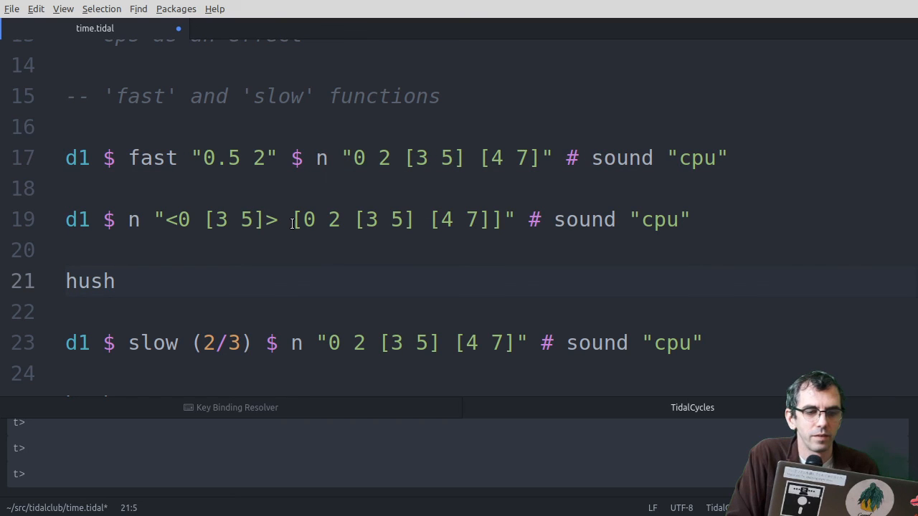
pyautogui.click(115, 279)
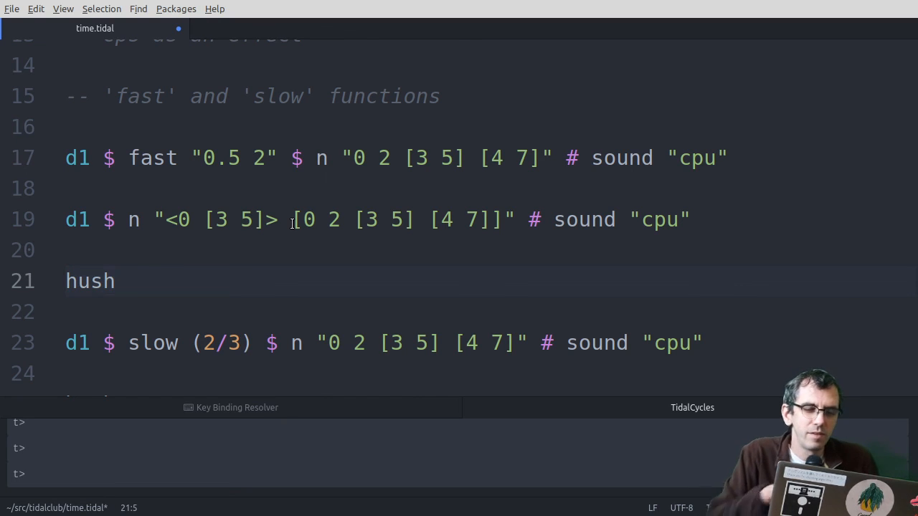
pyautogui.click(213, 157)
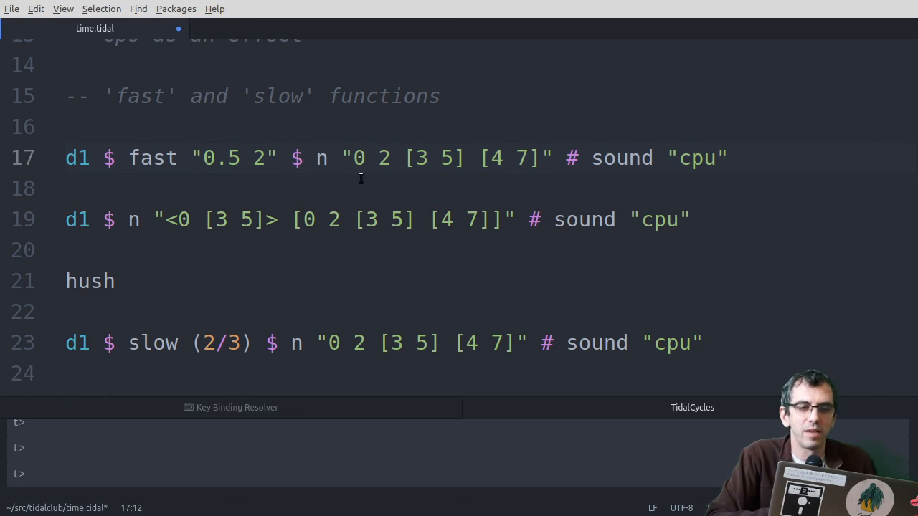
# Step: Delete the hush between the alternating d1 line and the slow (2/3) line, leaving line 20 blank
pyautogui.click(204, 158)
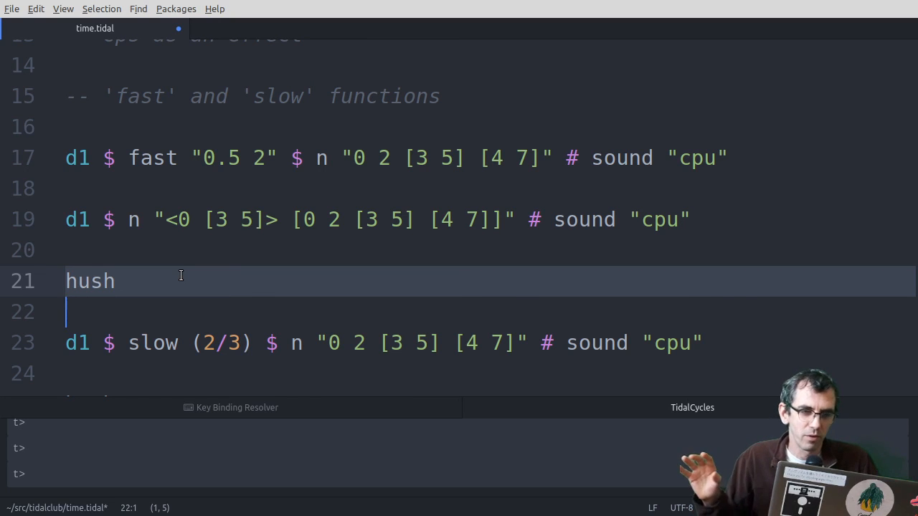
pyautogui.moveTo(209, 167)
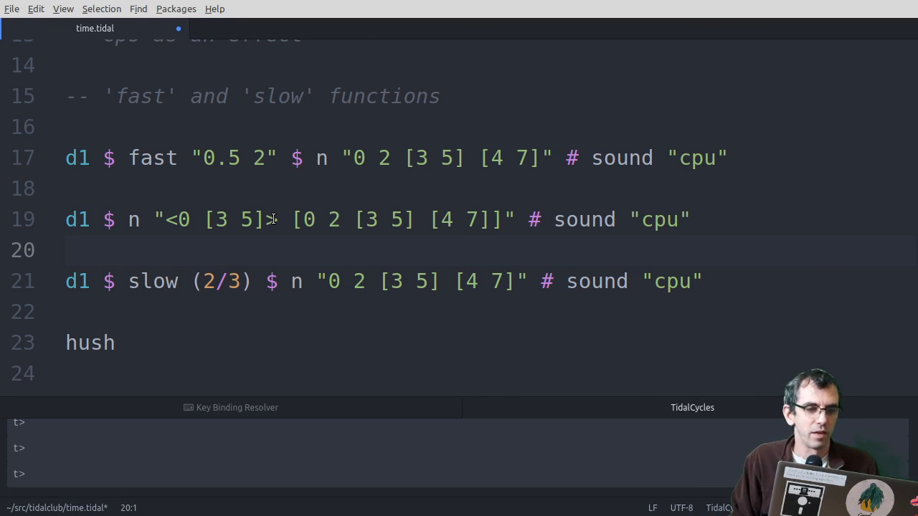
pyautogui.click(66, 249)
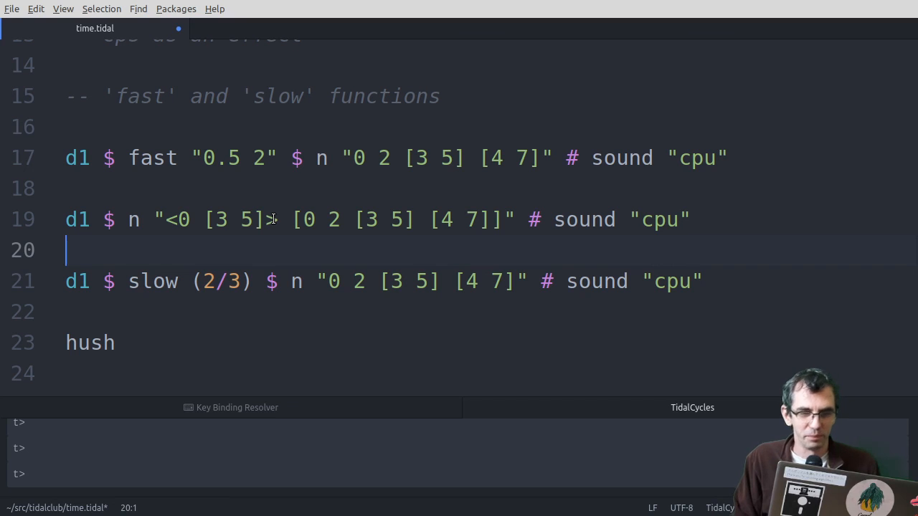
pyautogui.scroll(3)
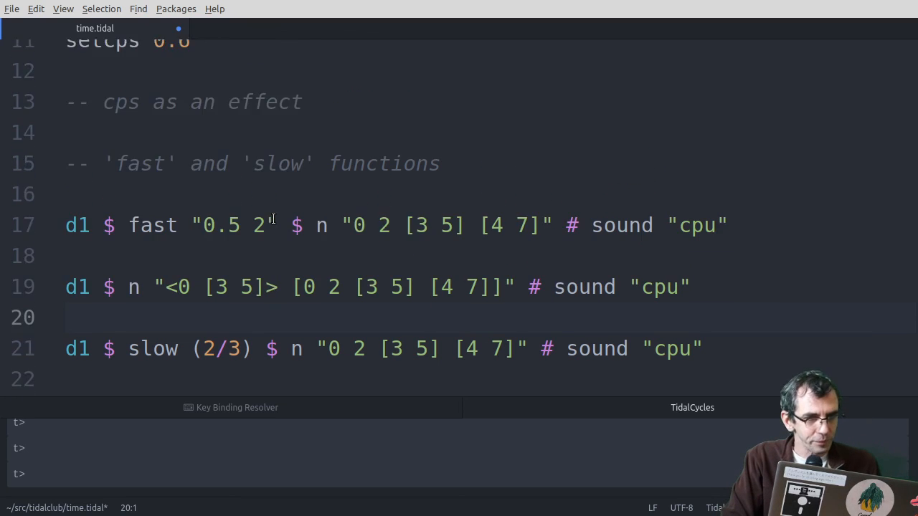
# Step: Edit line 17's fast argument through 2 and 0.5 to the pattern "1 0.5"
pyautogui.scroll(3)
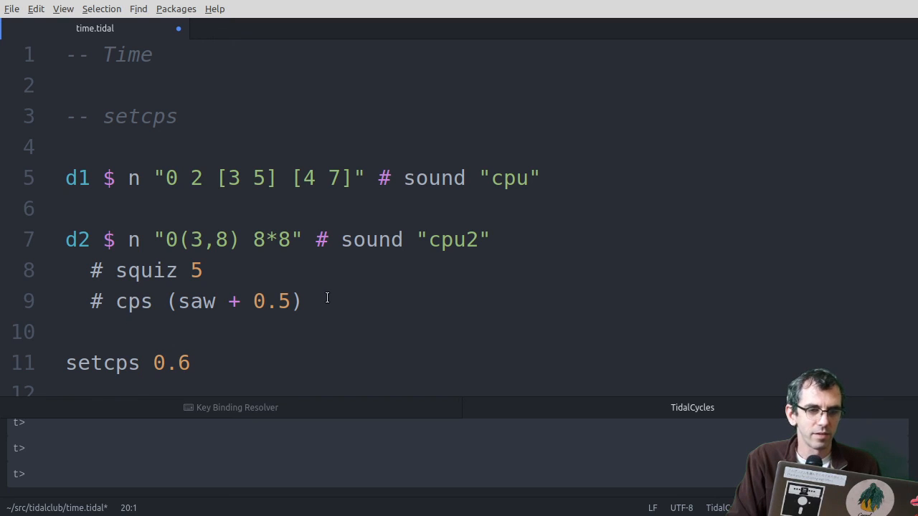
pyautogui.moveTo(275, 334)
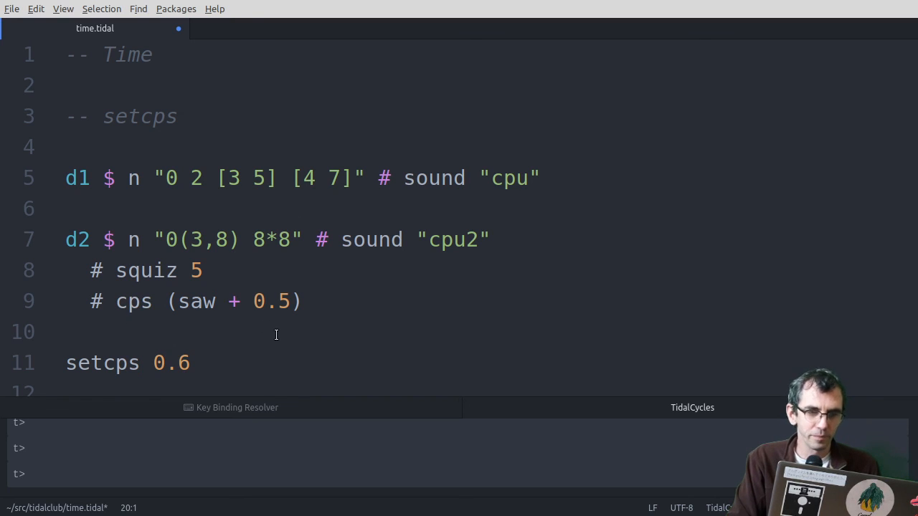
pyautogui.scroll(-3)
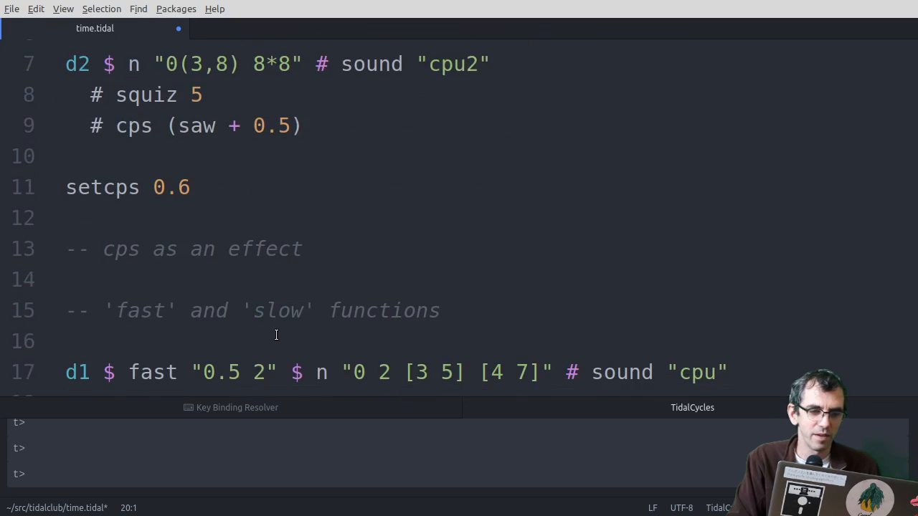
pyautogui.scroll(-3)
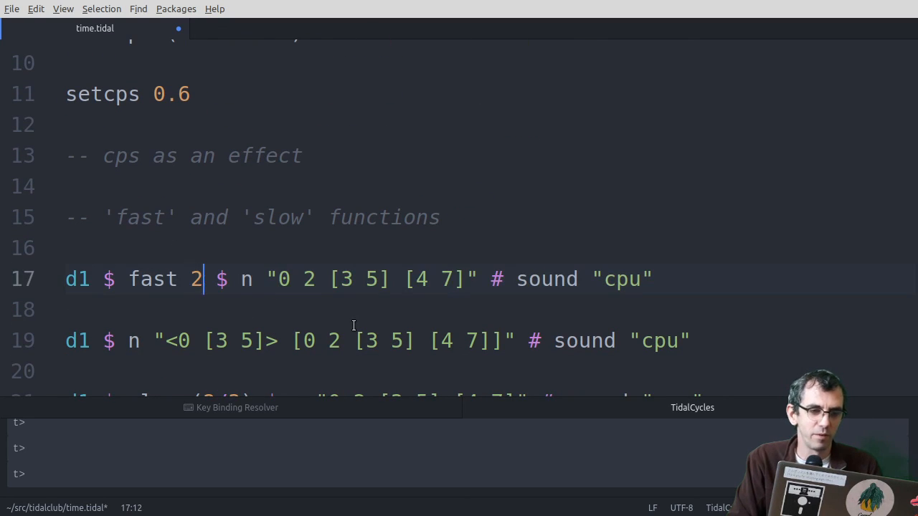
pyautogui.write('.5')
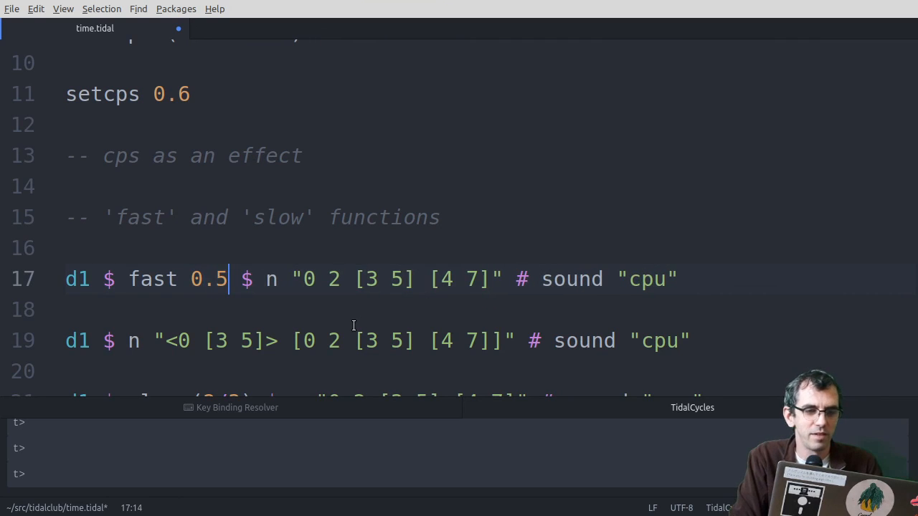
pyautogui.write('""')
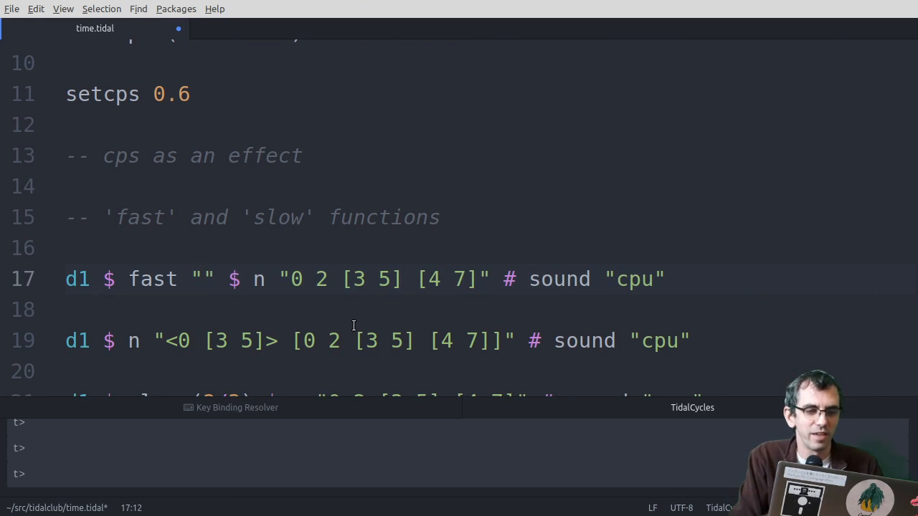
pyautogui.write('1 0.5')
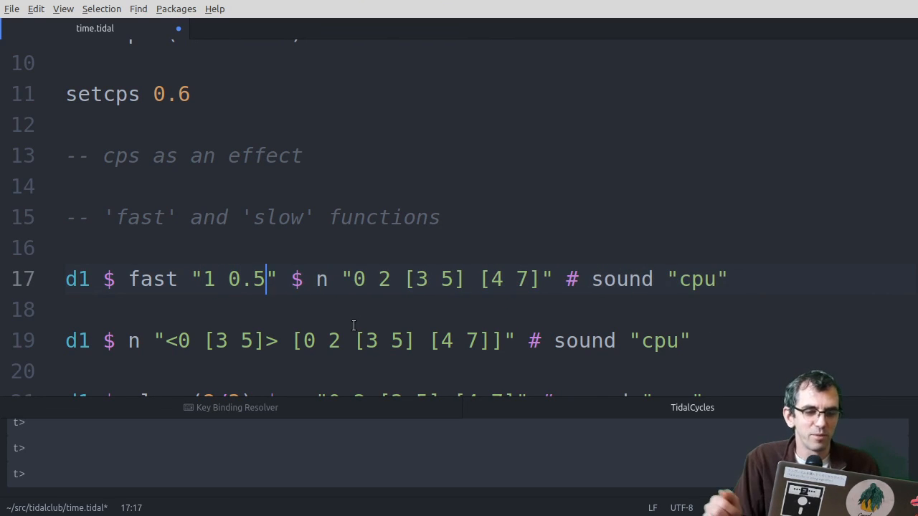